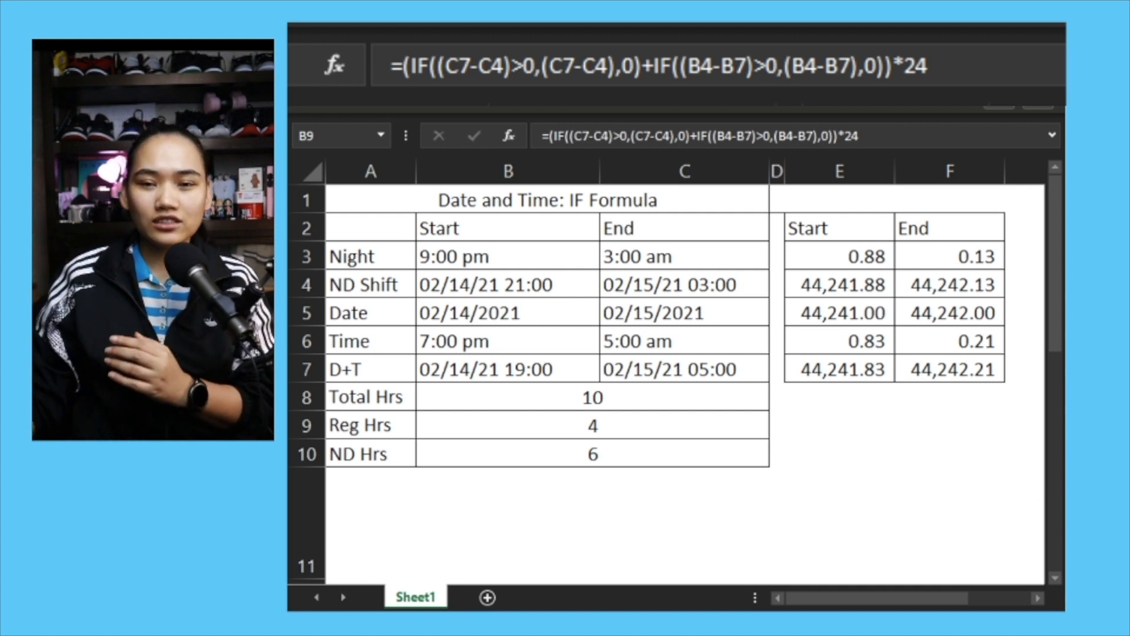
- Inspect the C7 end formula and the ND shift serial values in E3:F6
left_click(683, 369)
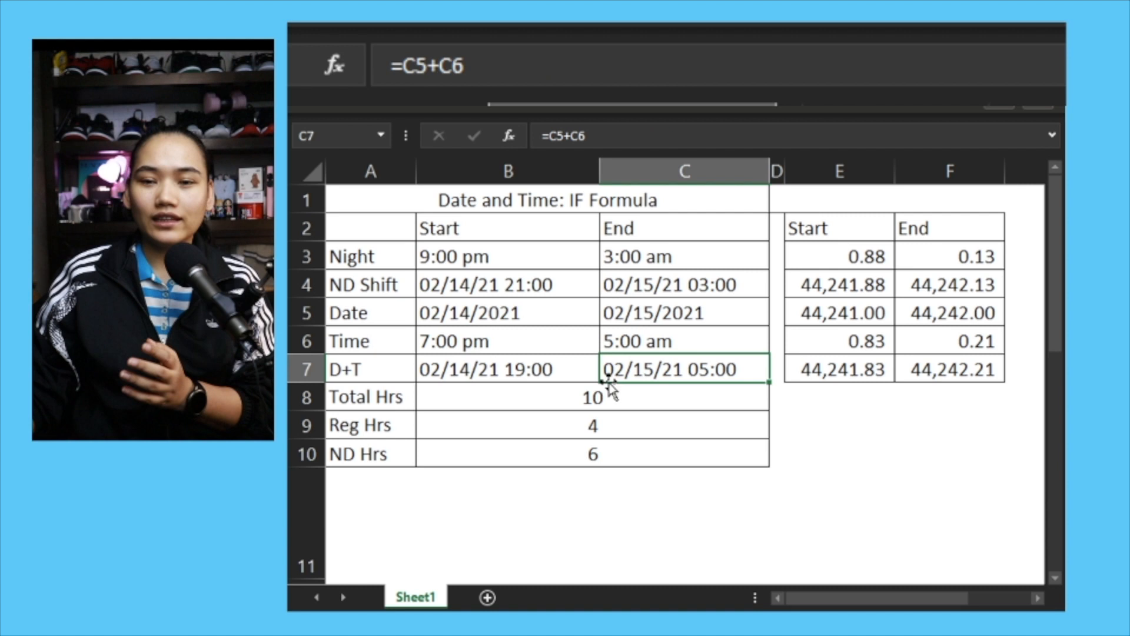
mouse_move(652, 395)
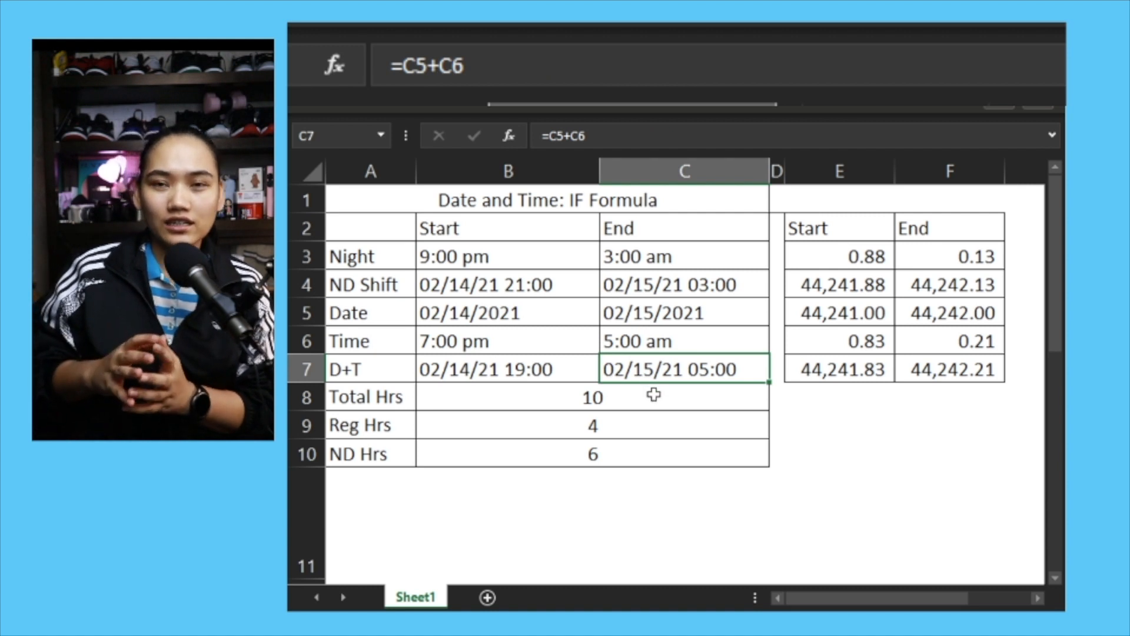
mouse_move(766, 264)
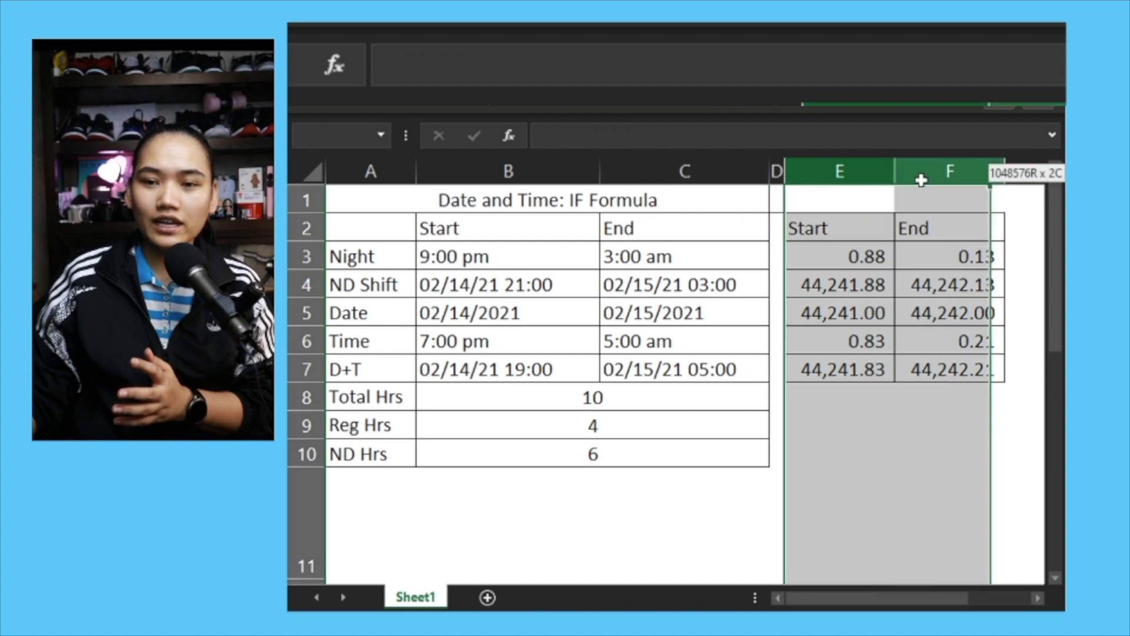
left_click(507, 284)
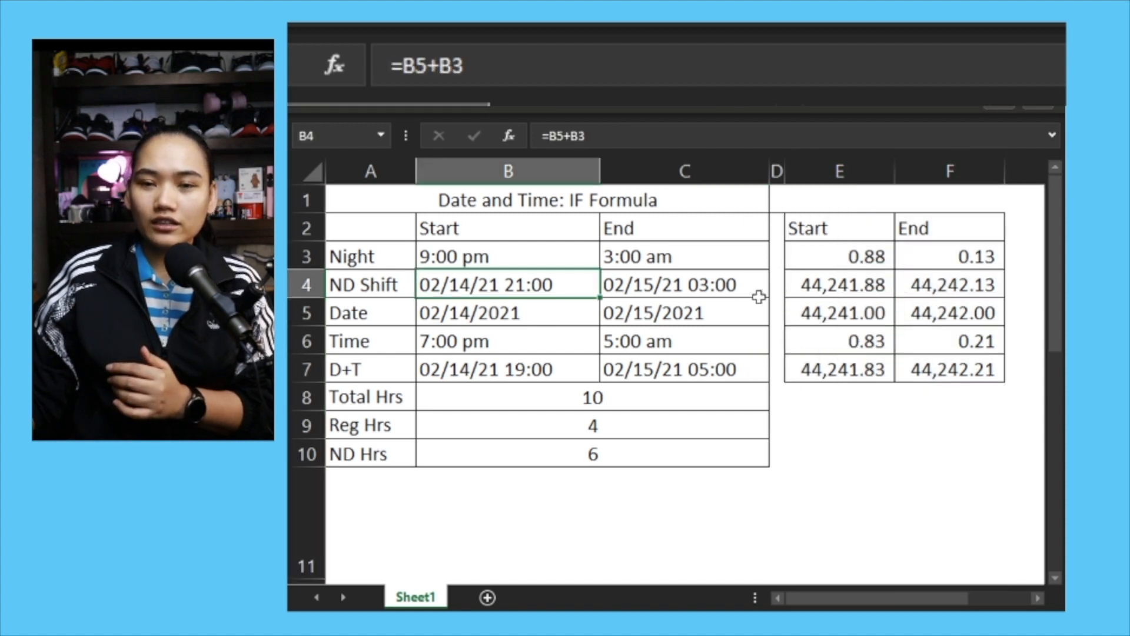
left_click(837, 284)
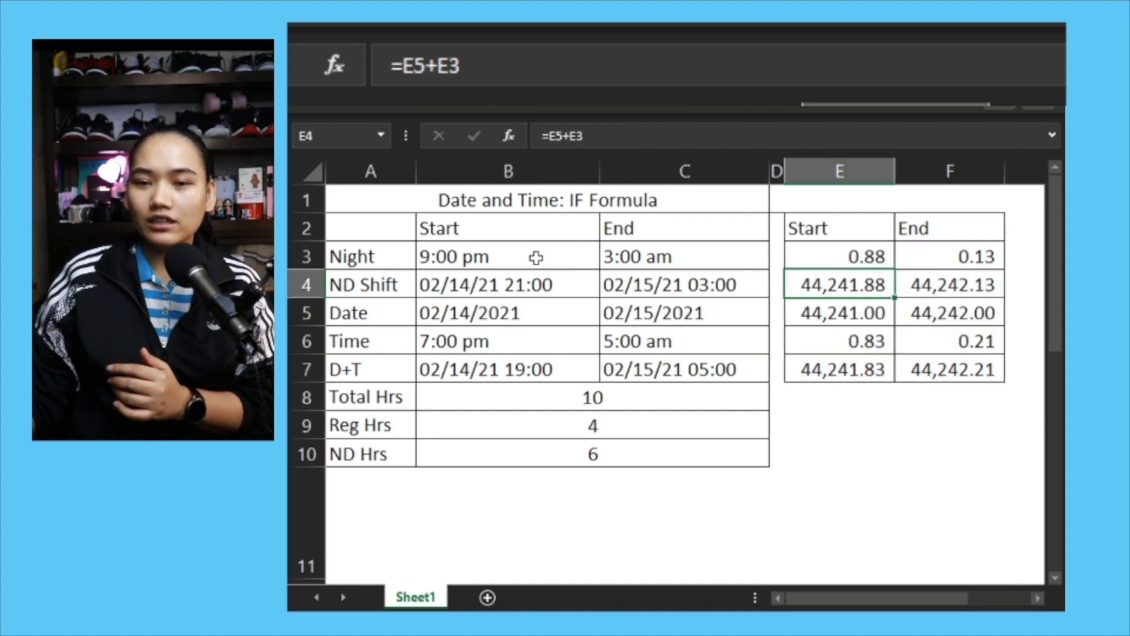
left_click_drag(838, 256, 949, 340)
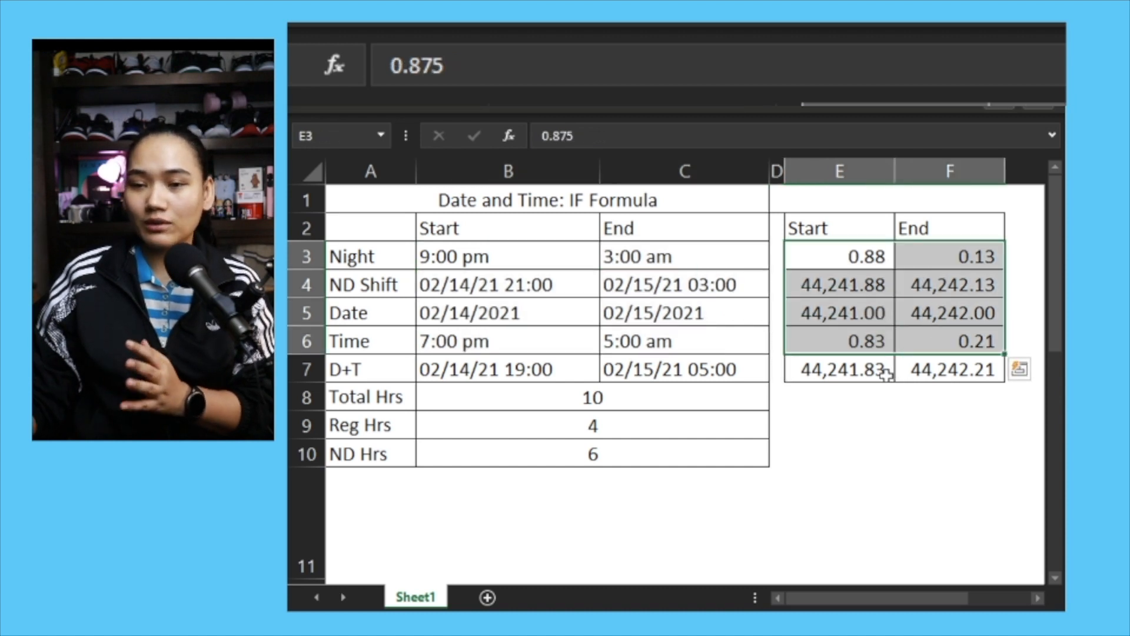
left_click(838, 312)
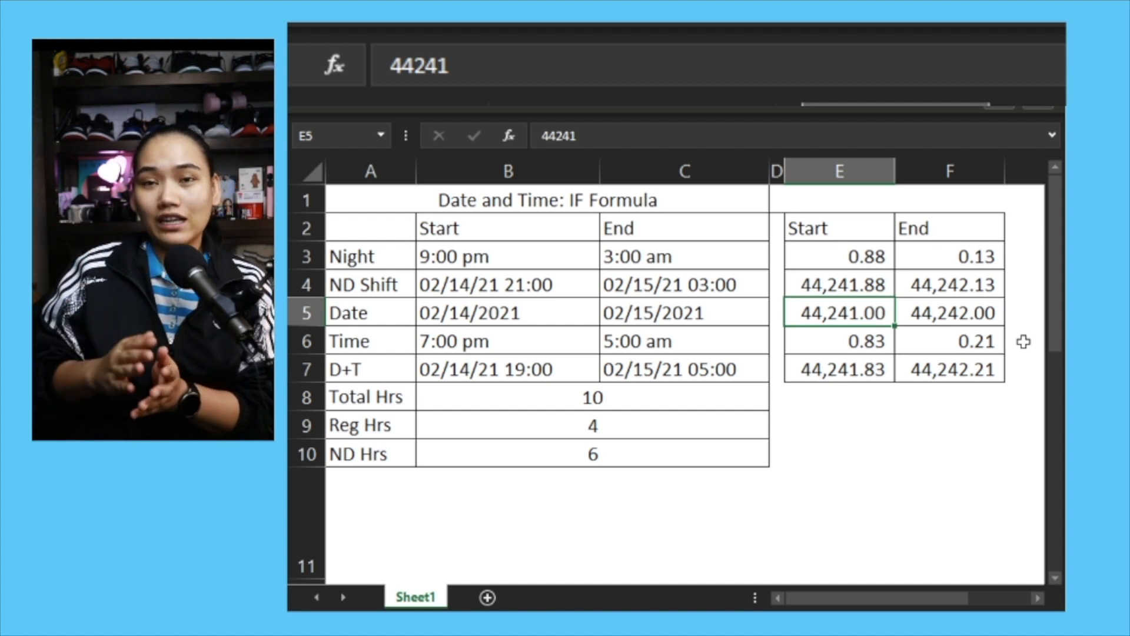
- Compare 9:00 pm and 3:00 am with their decimals 0.875 and 0.125
left_click(507, 256)
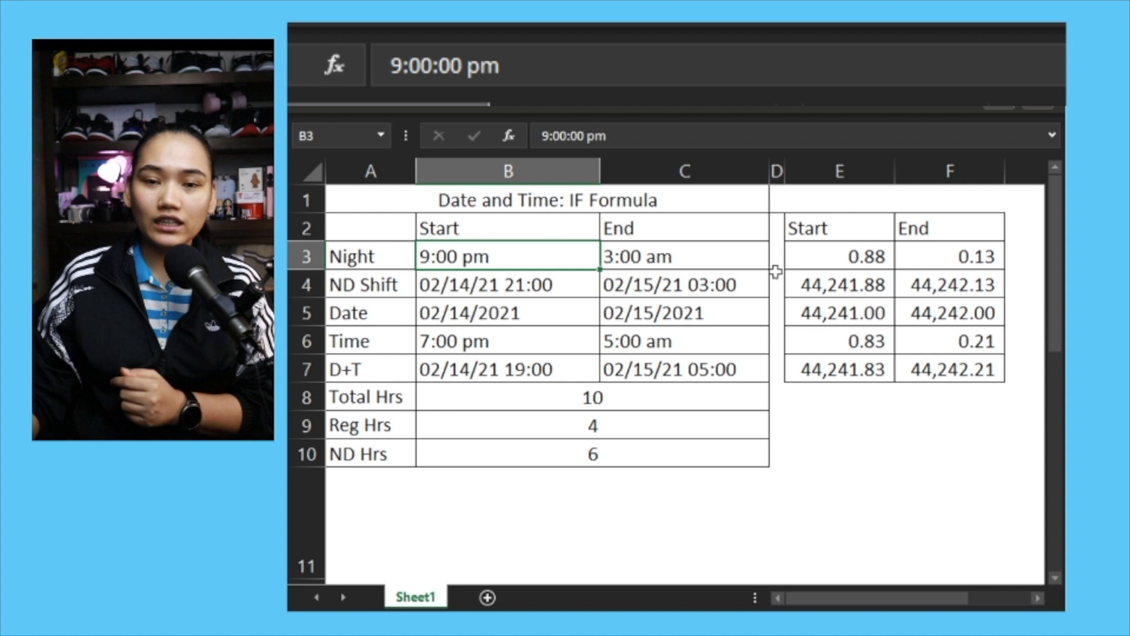
left_click(838, 256)
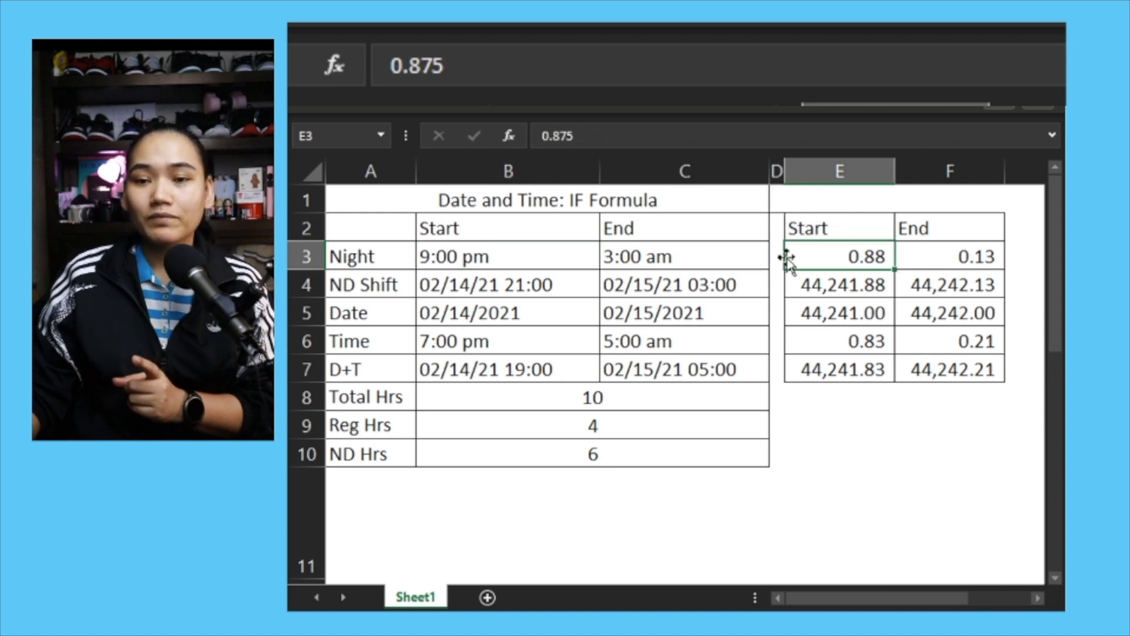
left_click(683, 256)
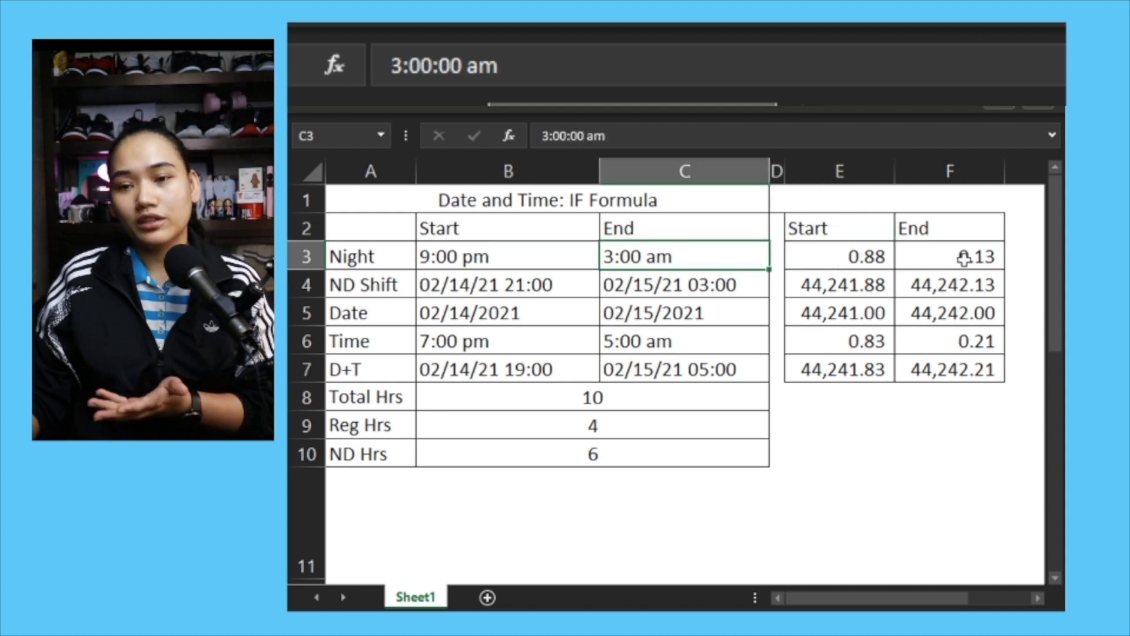
left_click(949, 256)
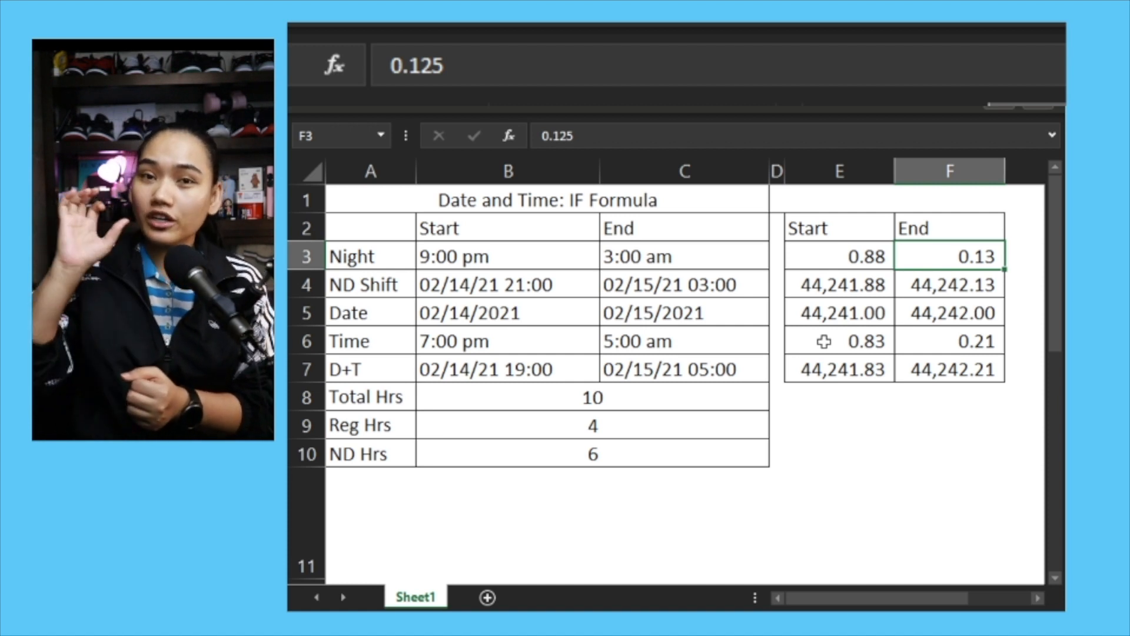
- Review the start and end date-time formulas in B7 and C7
left_click(507, 368)
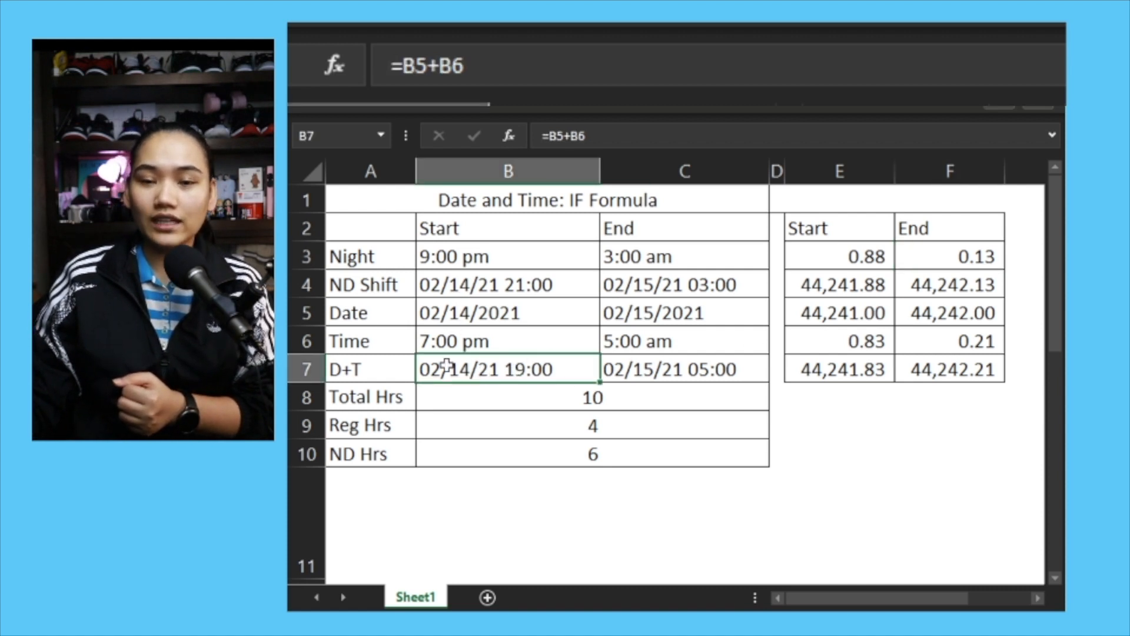
left_click(683, 368)
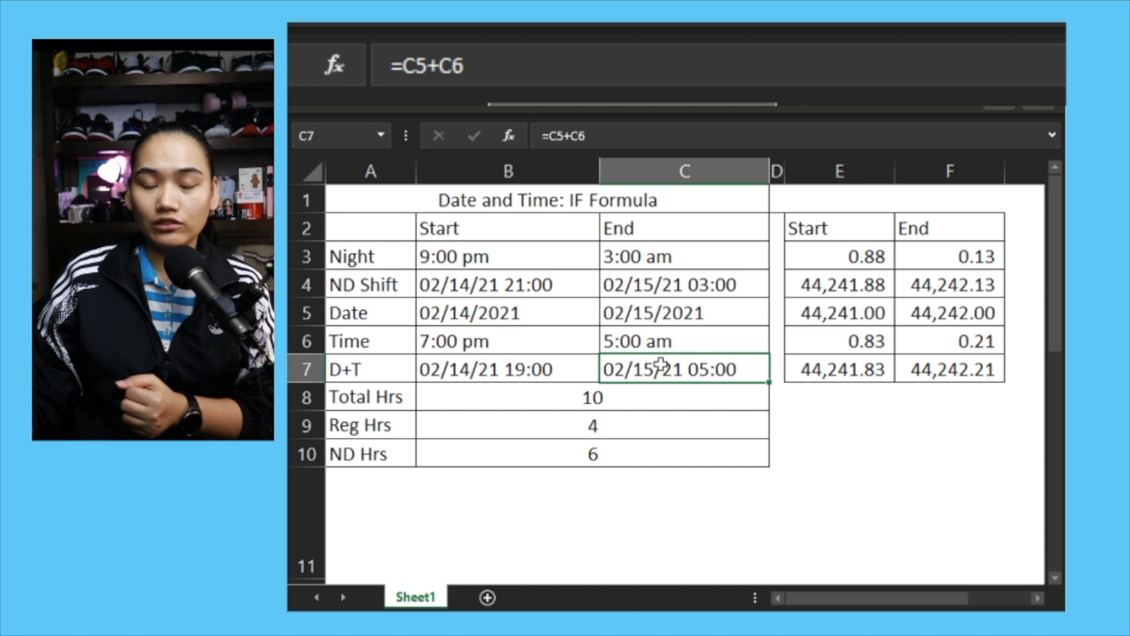
left_click(506, 368)
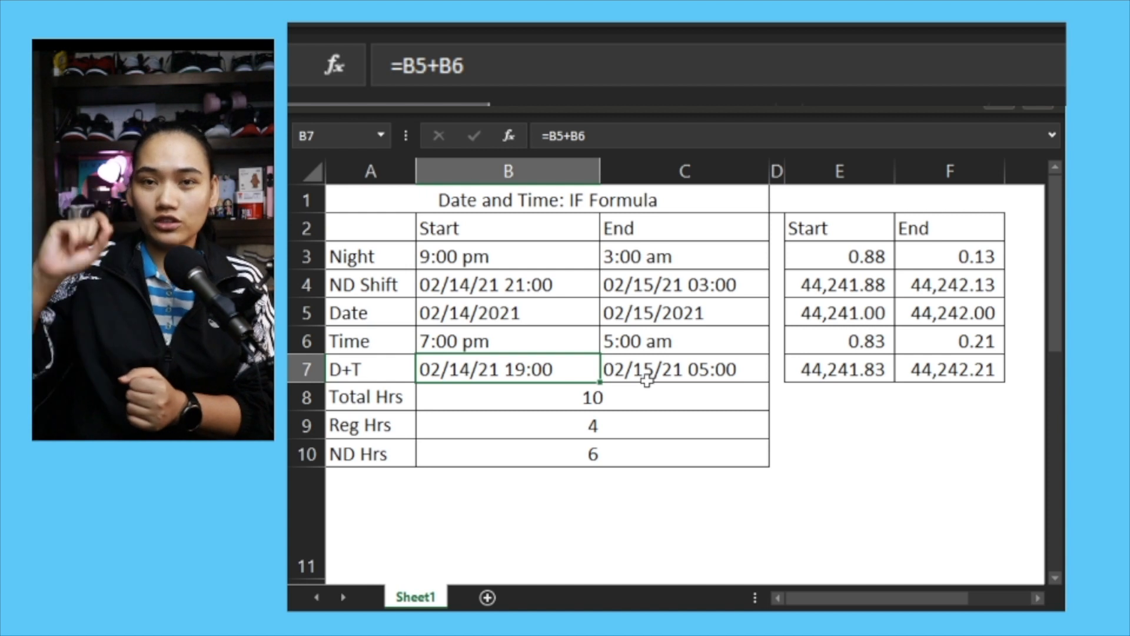
mouse_move(537, 408)
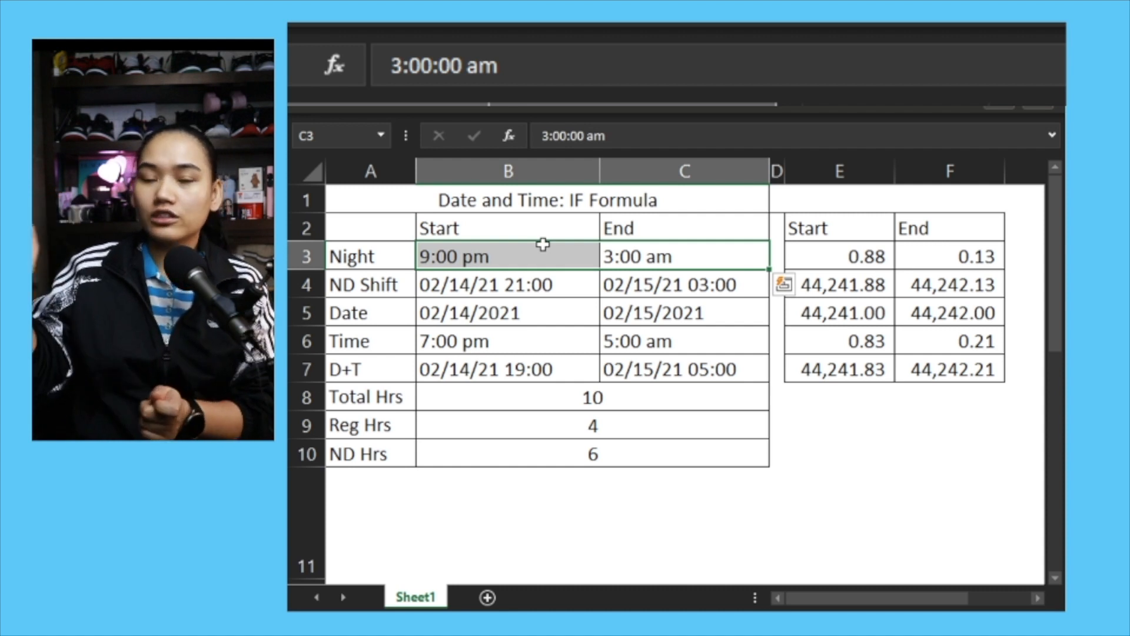
mouse_move(749, 303)
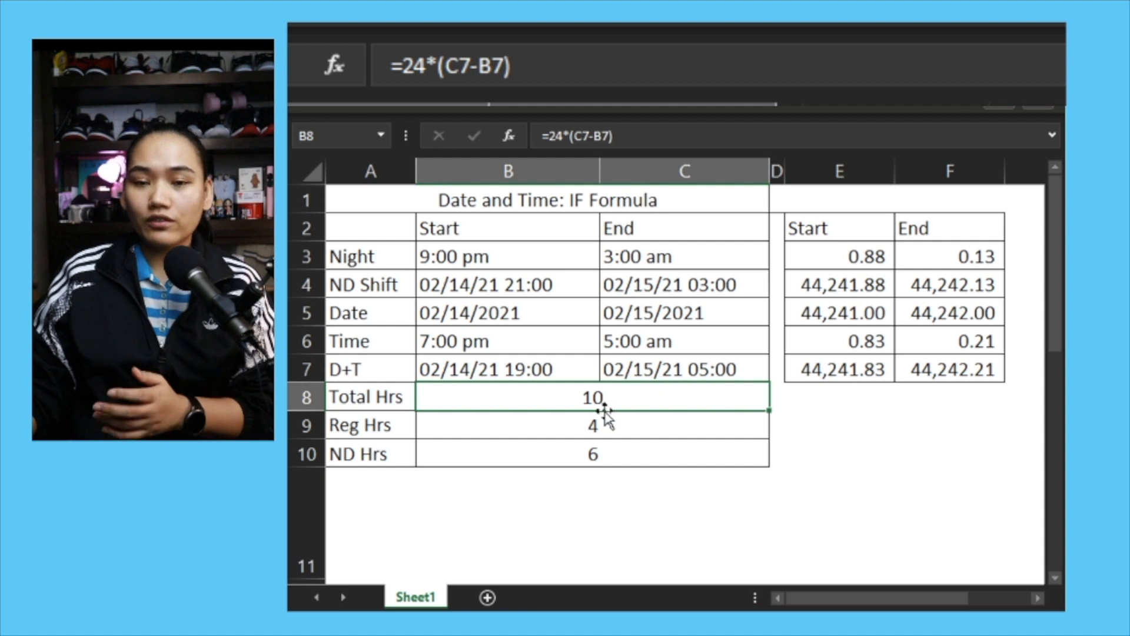
- Check the Total and Reg Hrs formulas, then type IF((B4-B7)>0,(B4-B7),0)*24 for B11
double_click(508, 396)
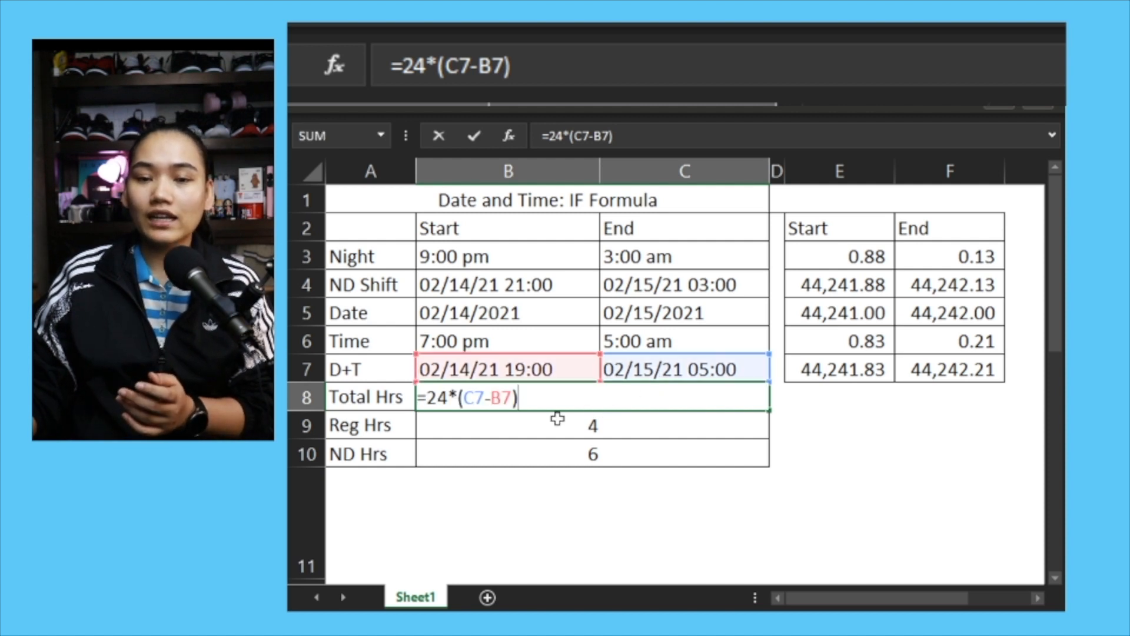
mouse_move(676, 366)
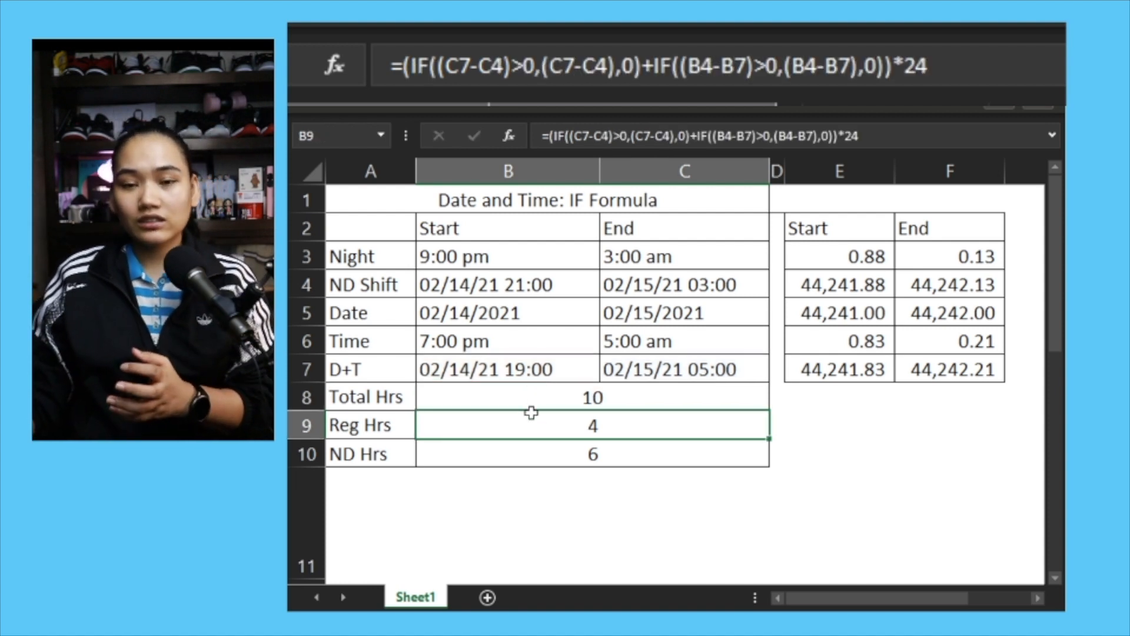
double_click(592, 424)
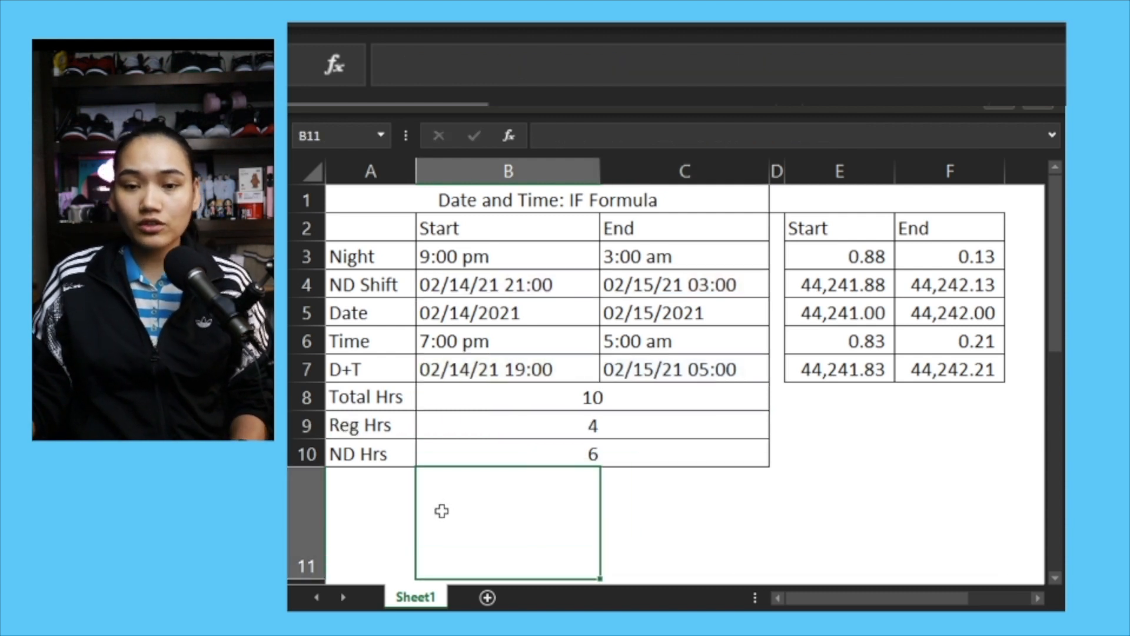
type("IF((B4-B7)>0,(B4-B7),0))*24")
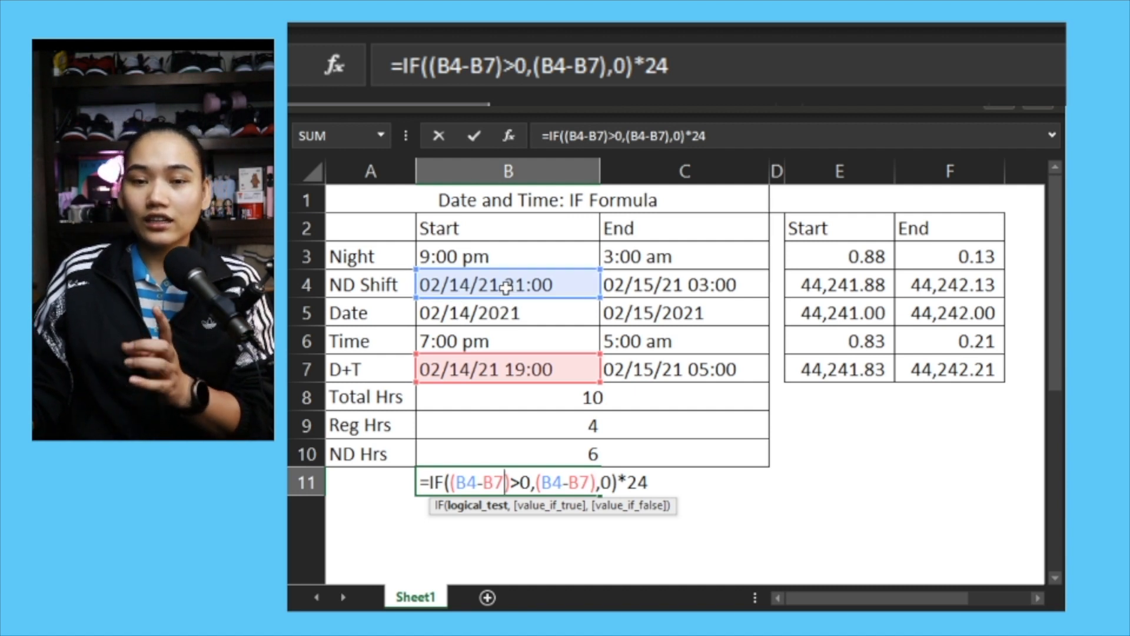
mouse_move(507, 312)
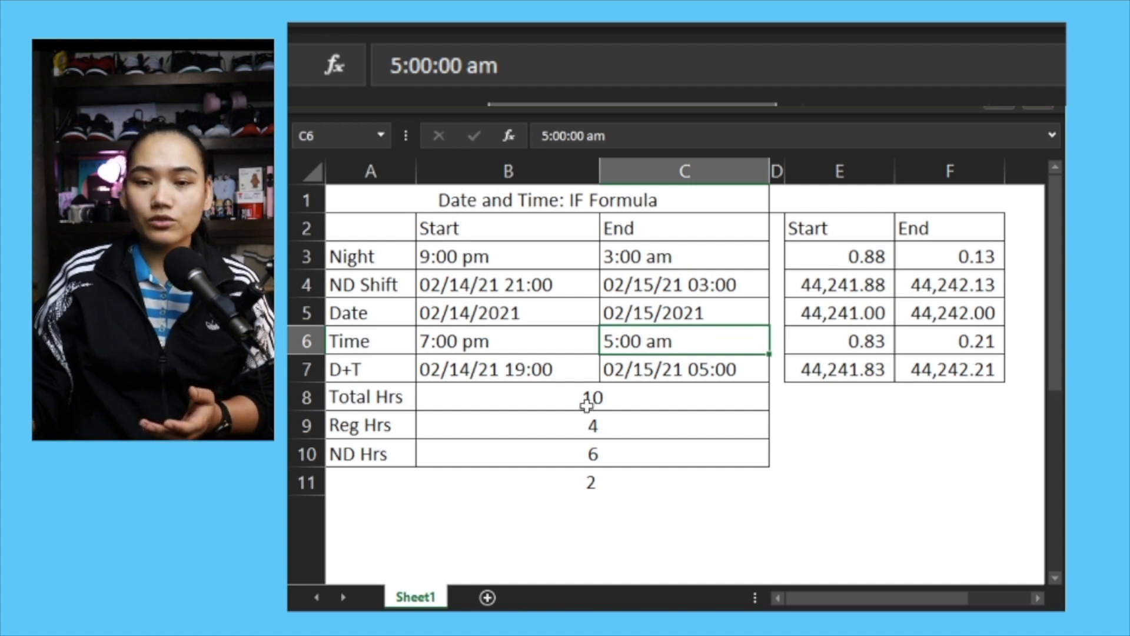
- Enter =(IF((C7-C4)>0,(C7-C4),0))*24 in C11, giving 2 hours past 3:00 am
left_click(591, 424)
type("=(IF((C7-C4)>0,(C7-C4),0")
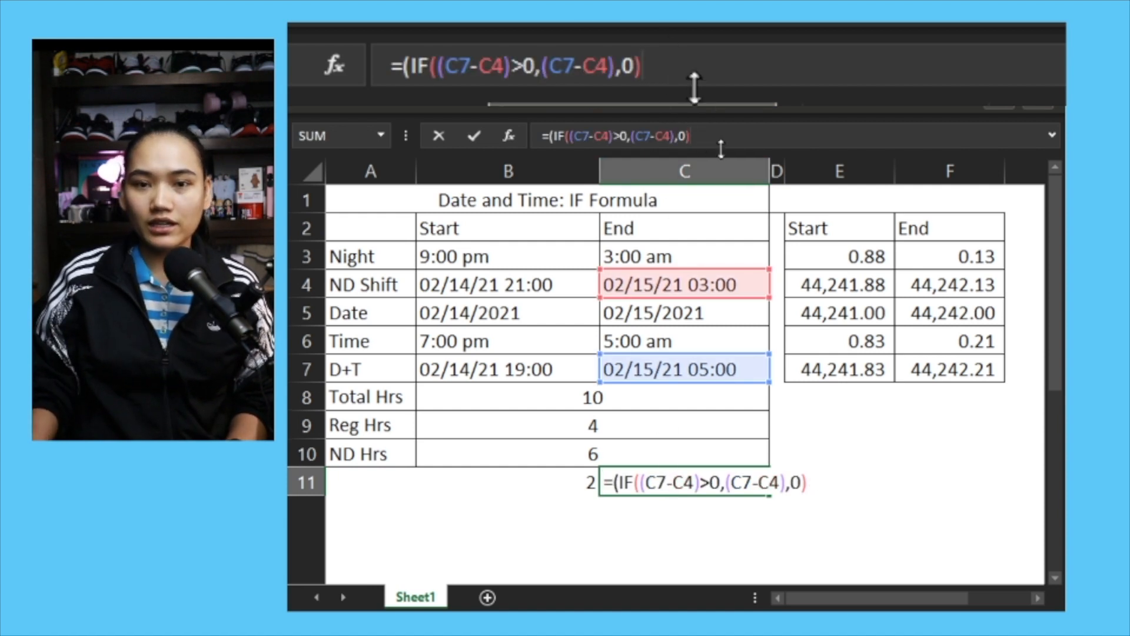
type(")*2")
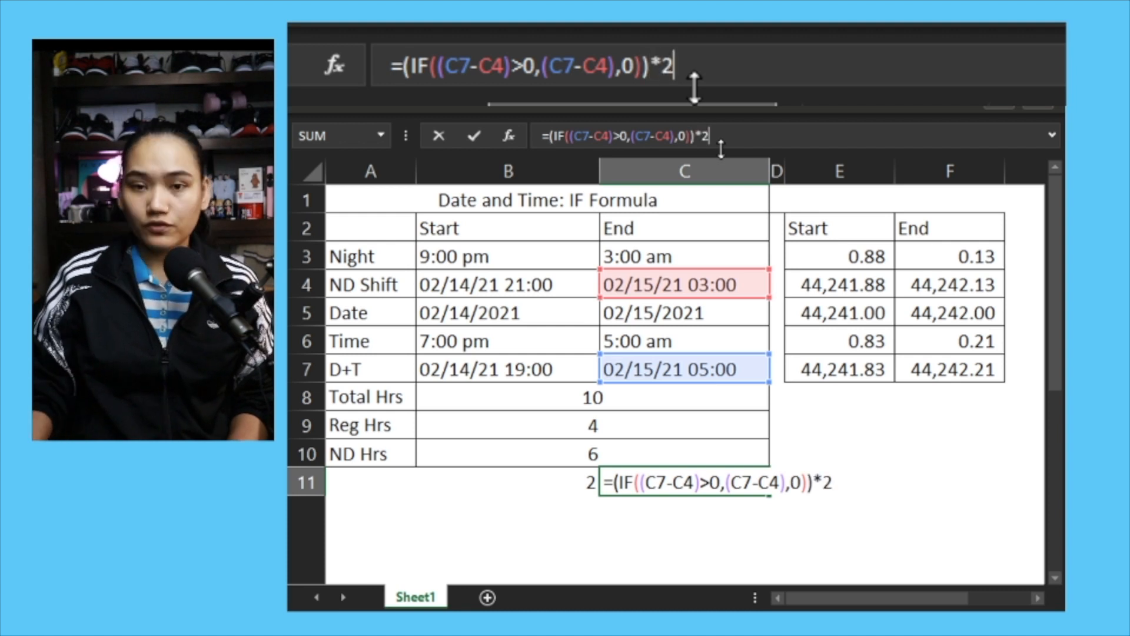
key("Enter")
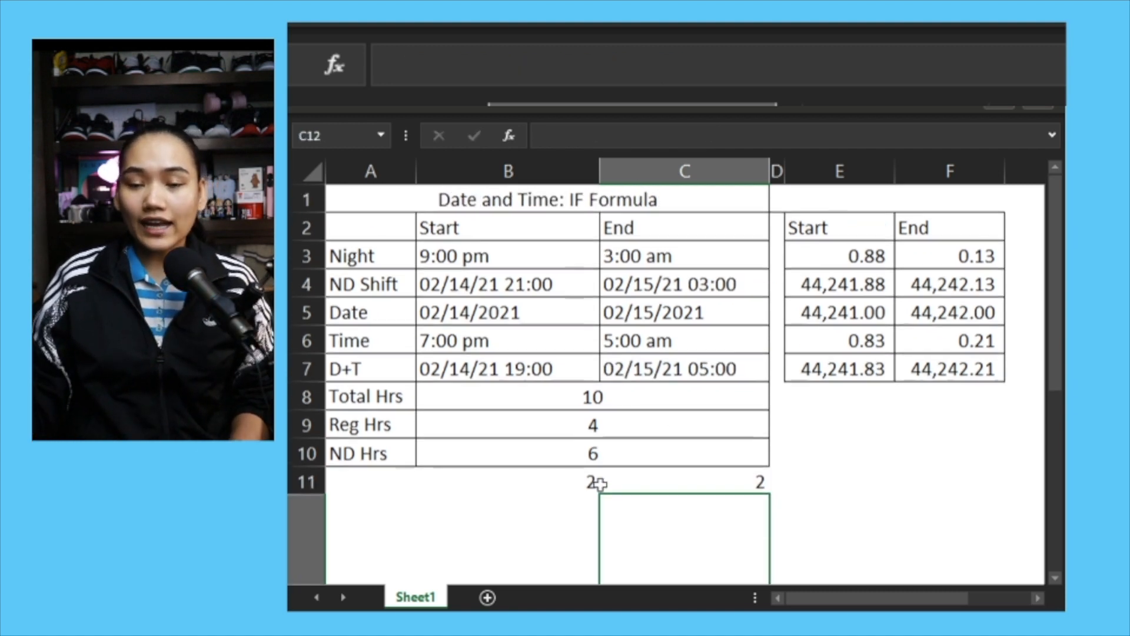
- Review the ND Hrs cell's =B8-B9 formula that yields 6
left_click(507, 424)
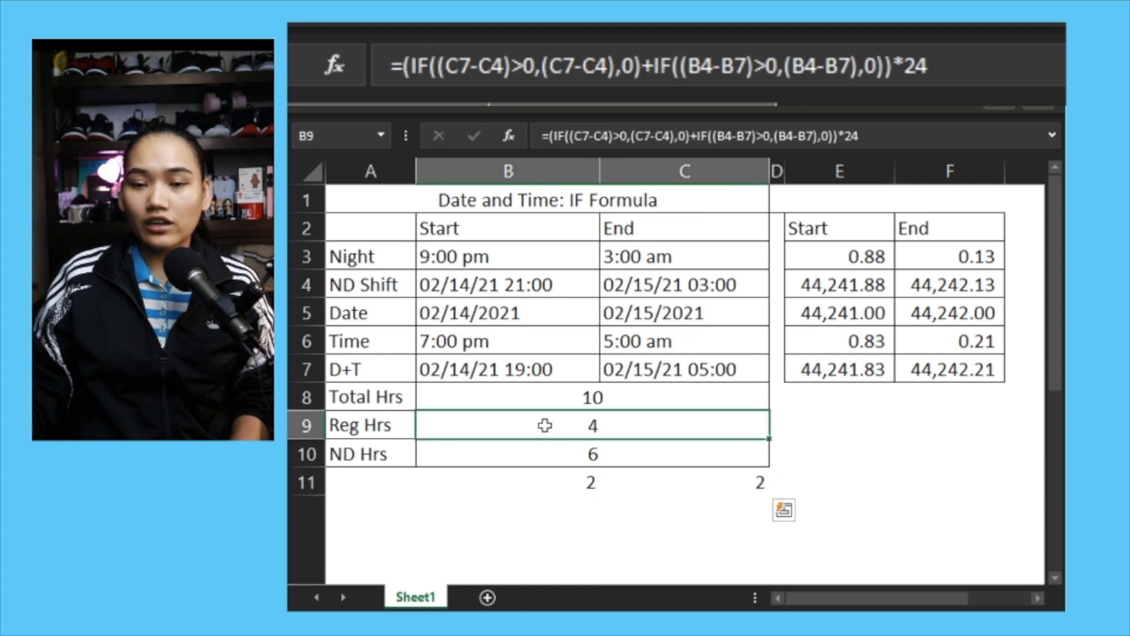
type("=B8-B9")
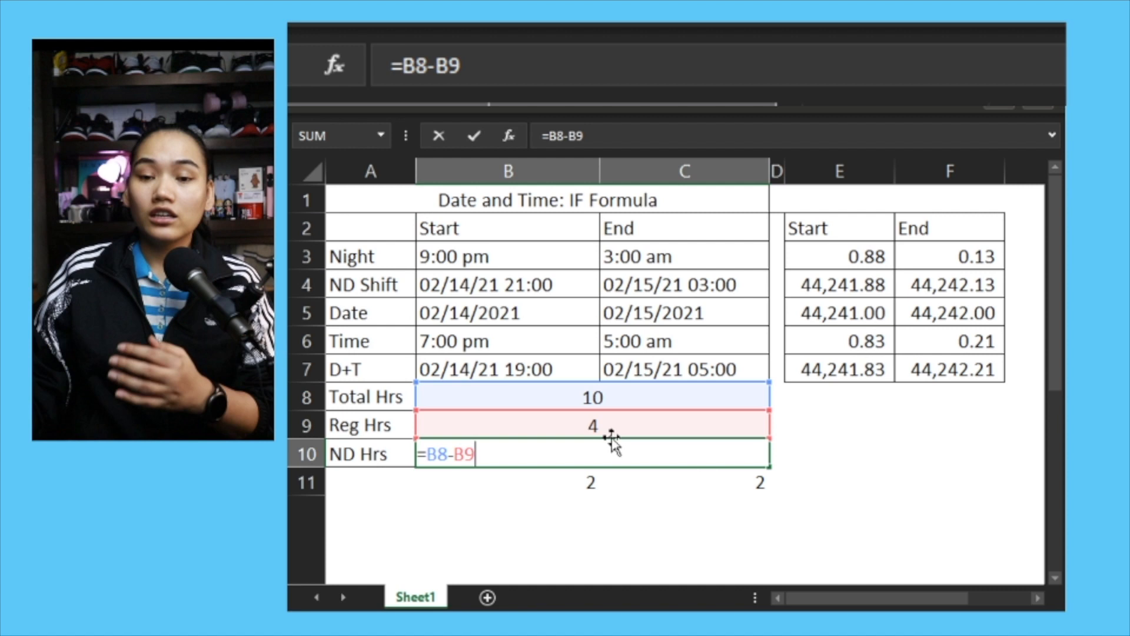
mouse_move(635, 421)
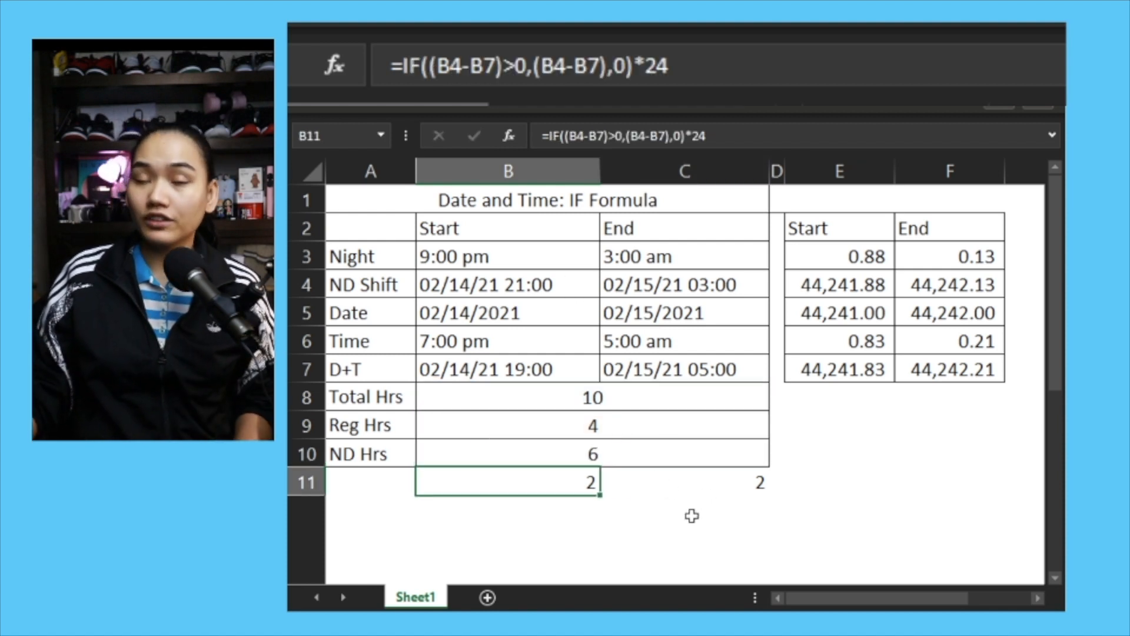
- Review the time-only table's Total Hrs formula =MOD(C15-B15,1)*24 in B16
scroll("down", 3)
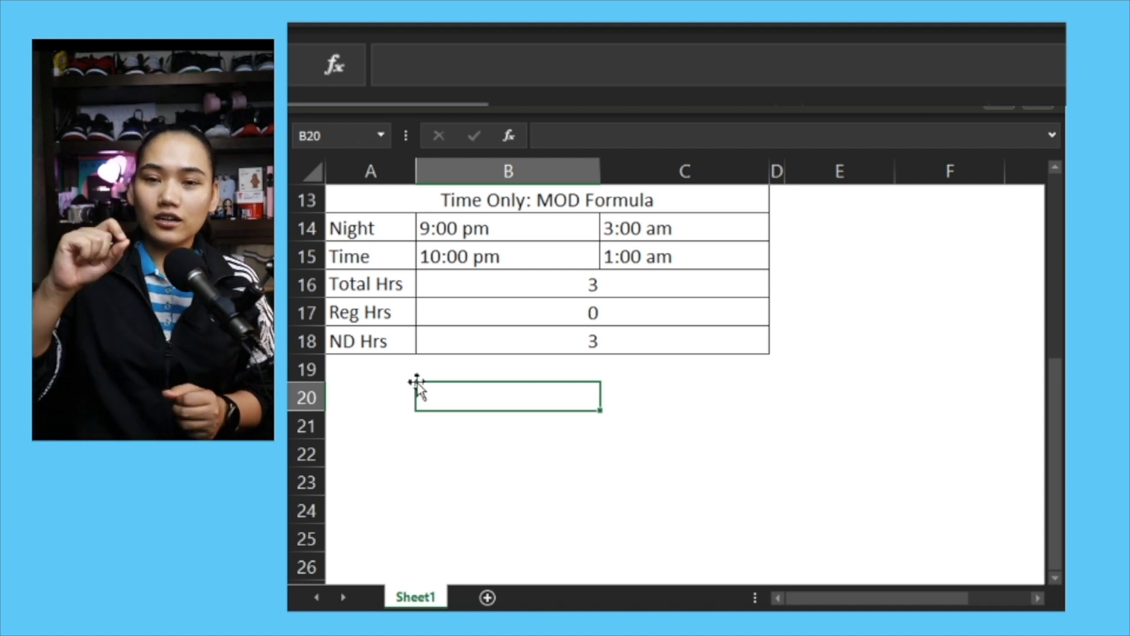
left_click(508, 283)
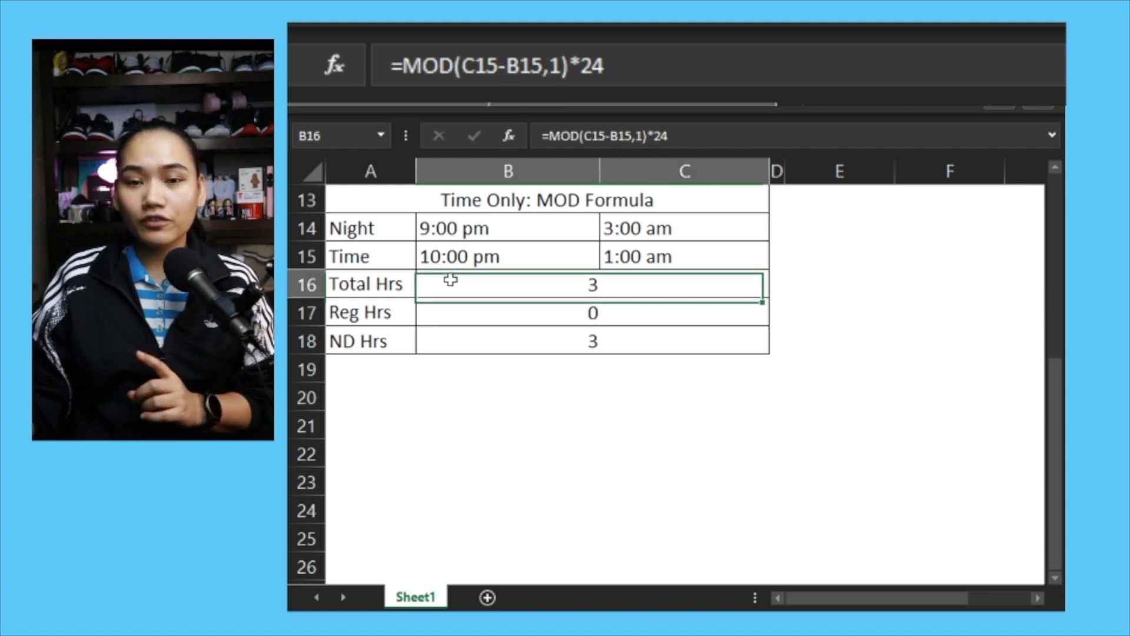
double_click(508, 283)
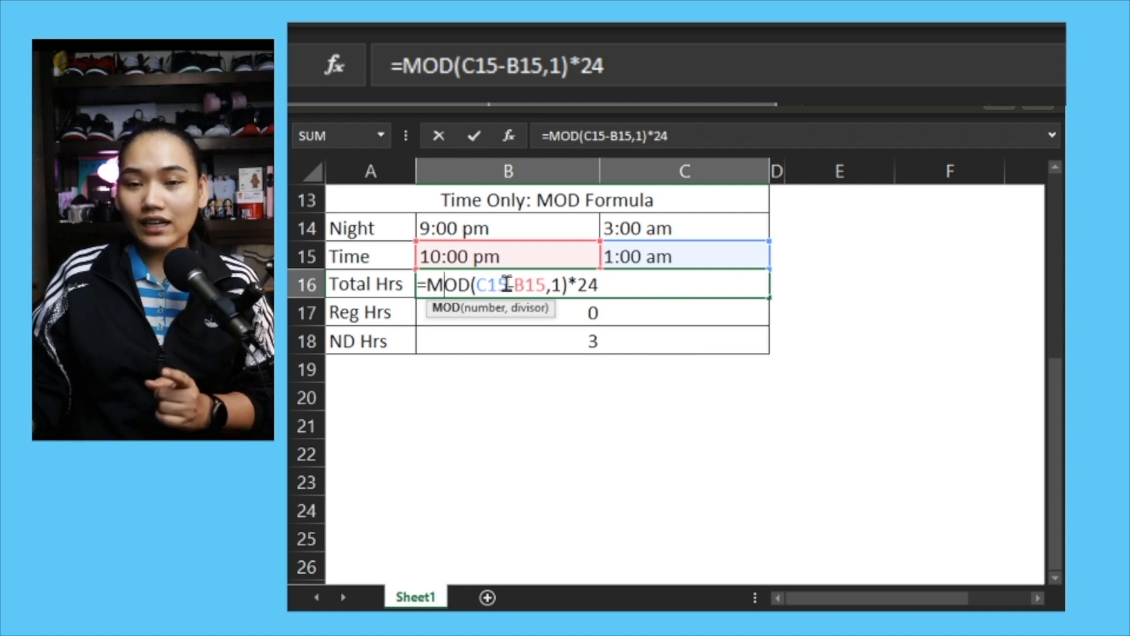
mouse_move(614, 280)
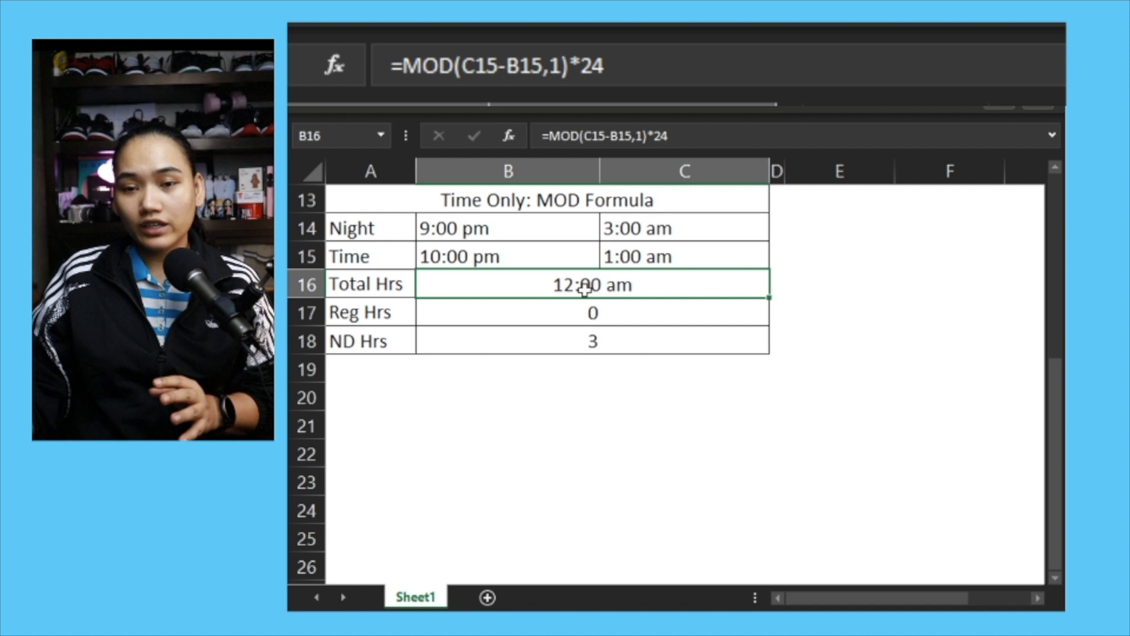
- Apply the General number format to B16 so Total Hrs reads 3
right_click(584, 288)
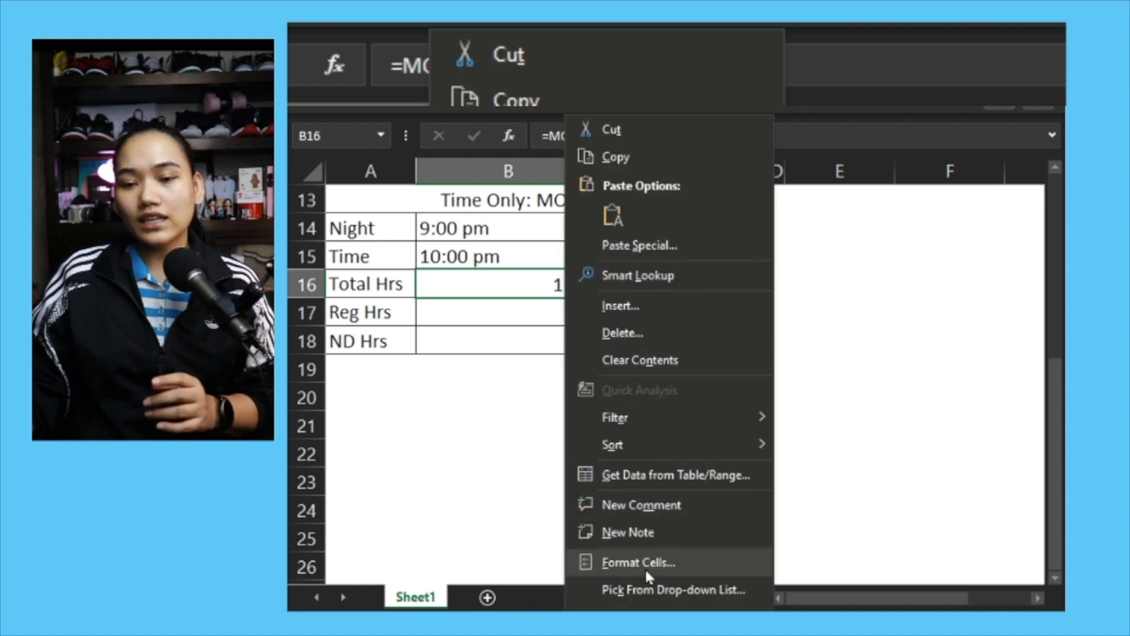
left_click(637, 562)
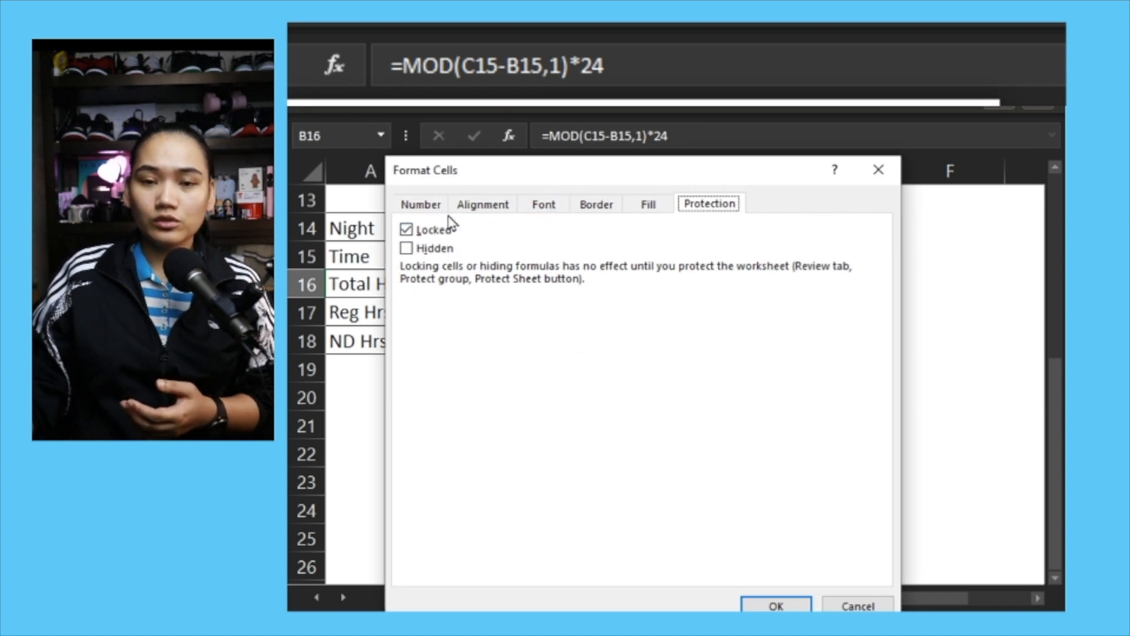
left_click(420, 204)
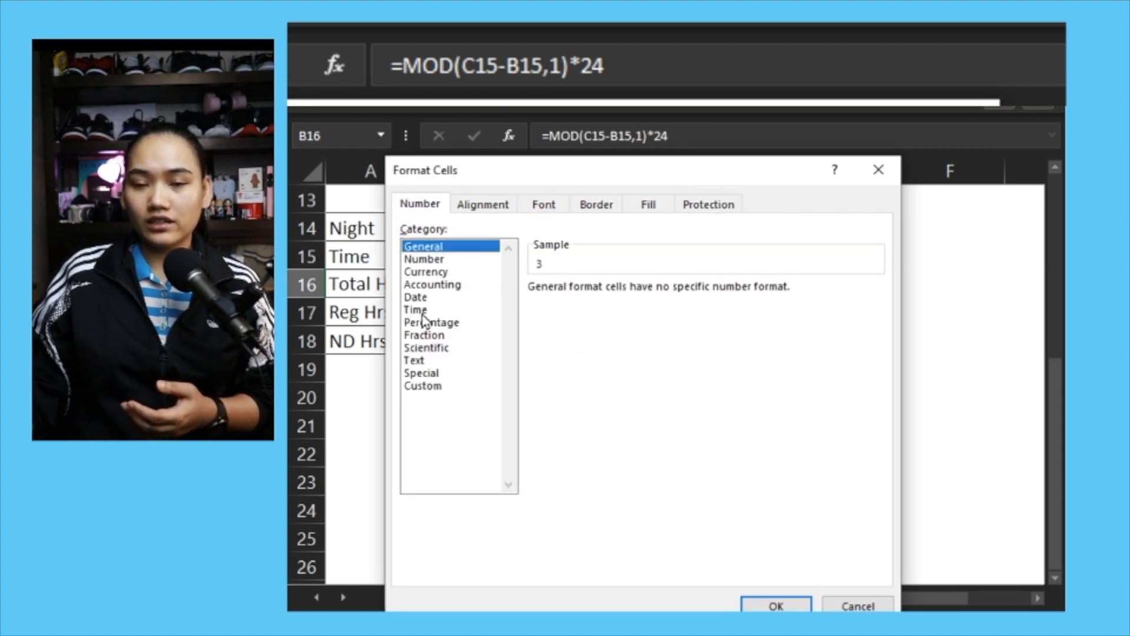
left_click(776, 606)
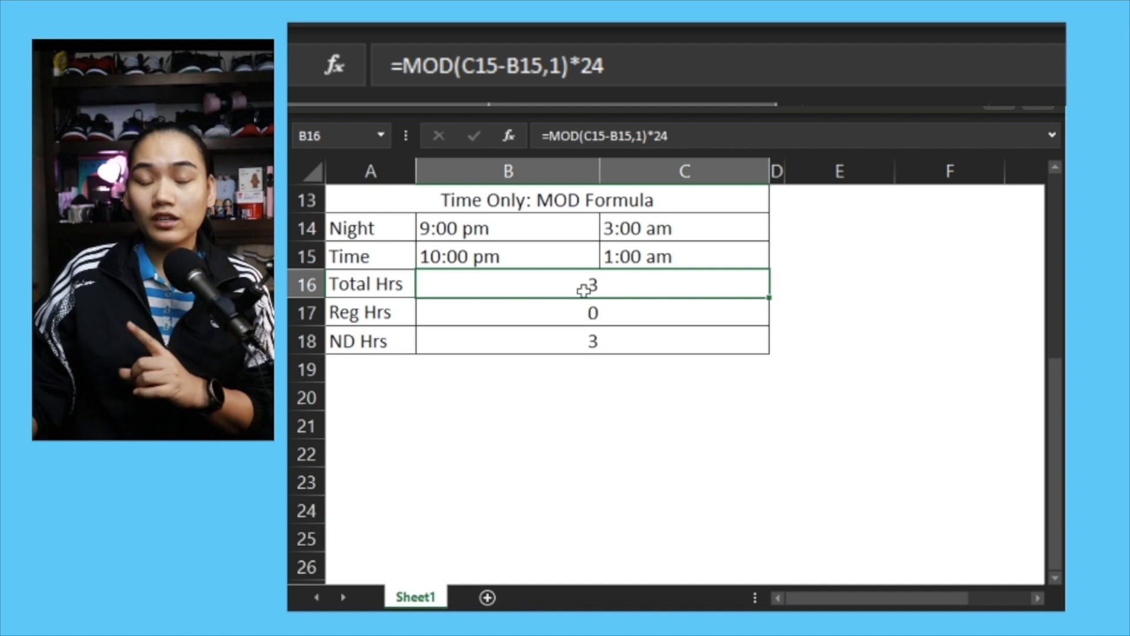
mouse_move(525, 303)
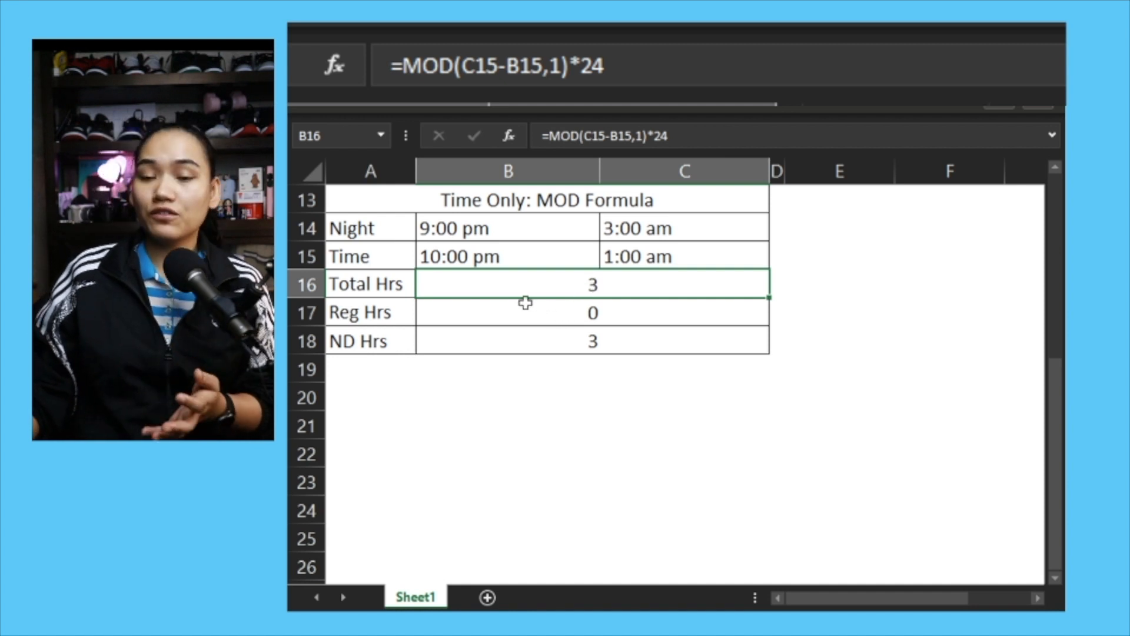
- Change the shift to 8:00 pm–5:00 am, giving 9 total and 6 night hours
left_click(507, 256)
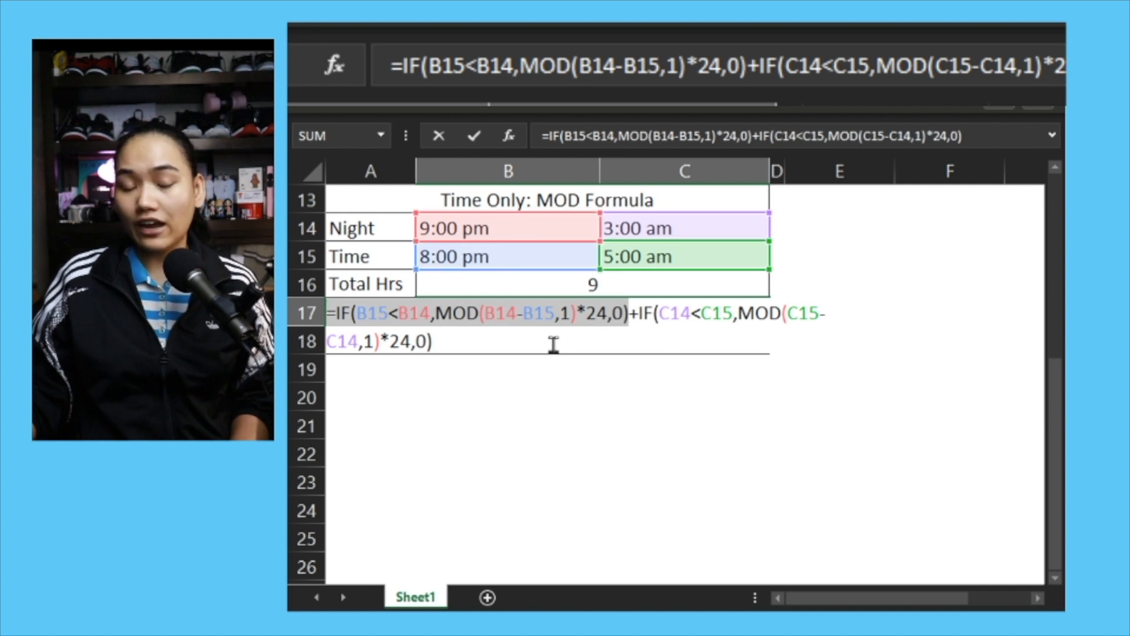
key("enter")
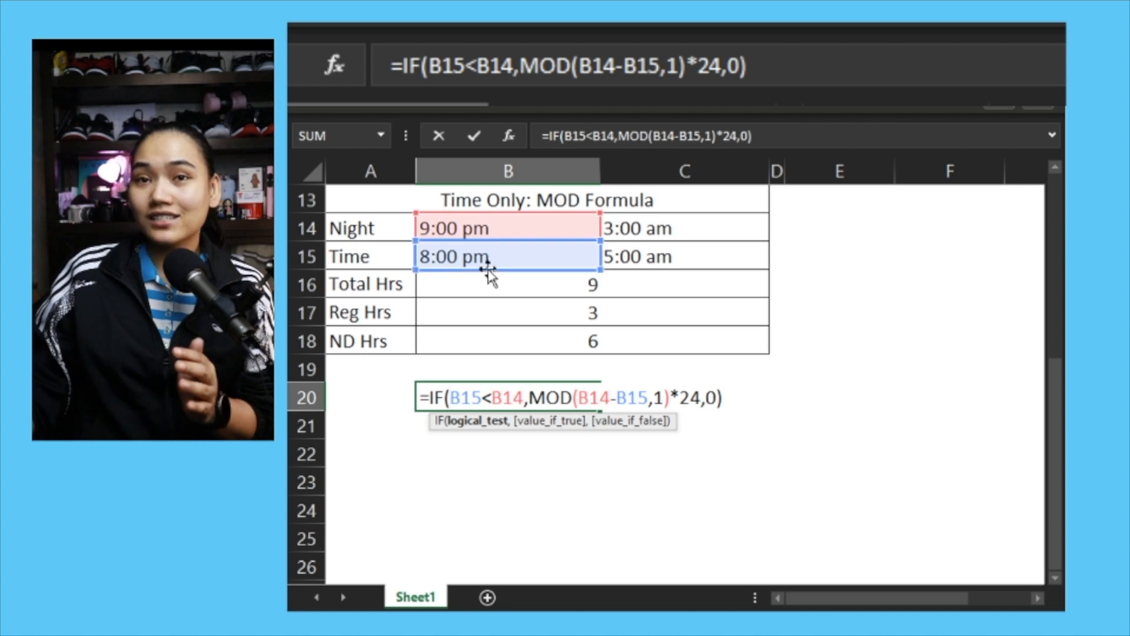
mouse_move(515, 238)
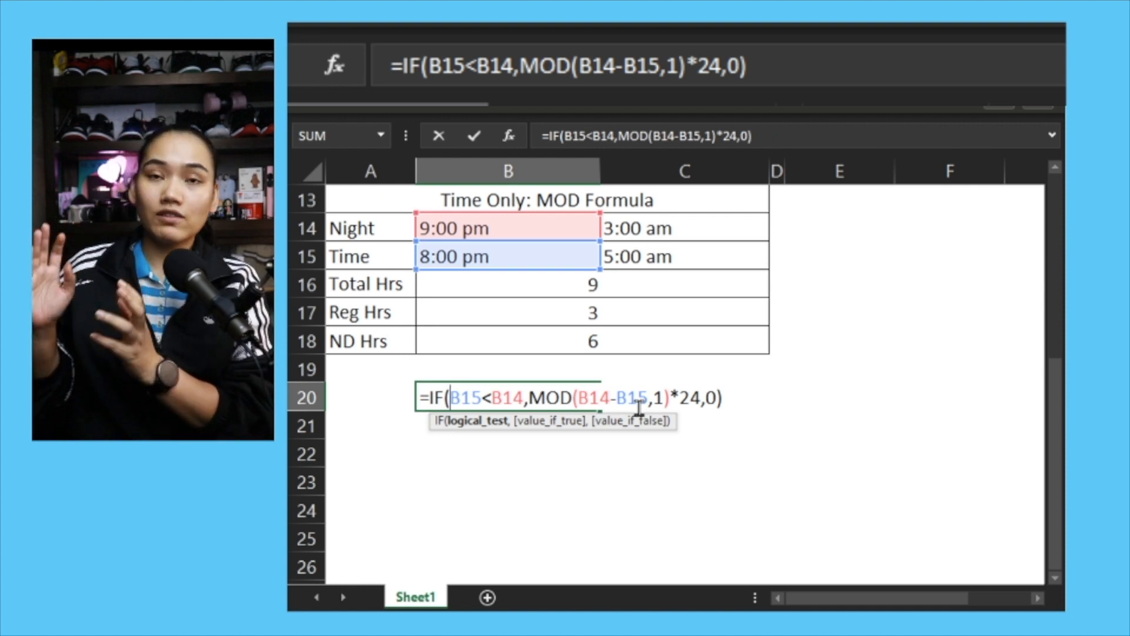
- Commit the first IF part in B20 (1 hour) and add +IF(C14<C15,MOD(C15-C14,1)*24,0)
key("Enter")
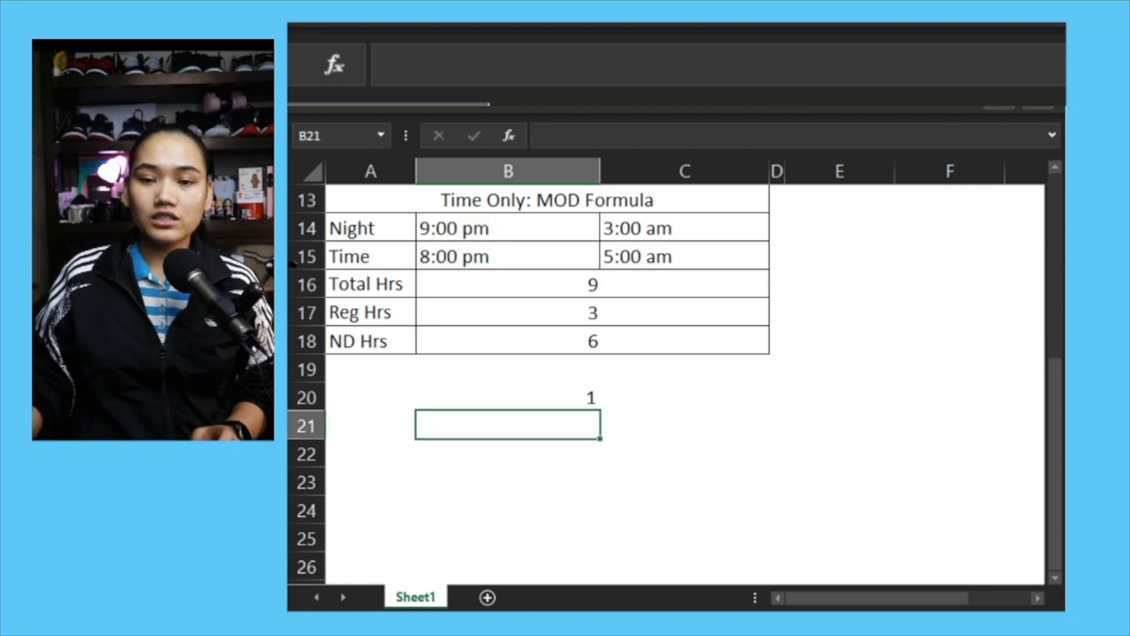
left_click(508, 397)
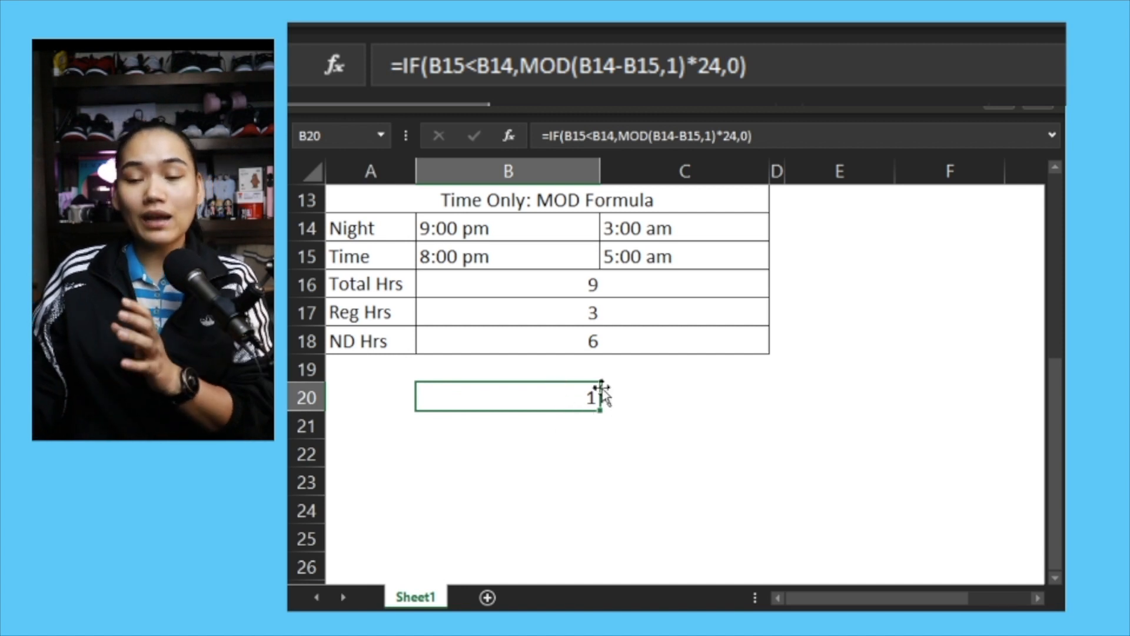
type("+IF(C14<C15,MOD(C15-C14,1)*24,0)")
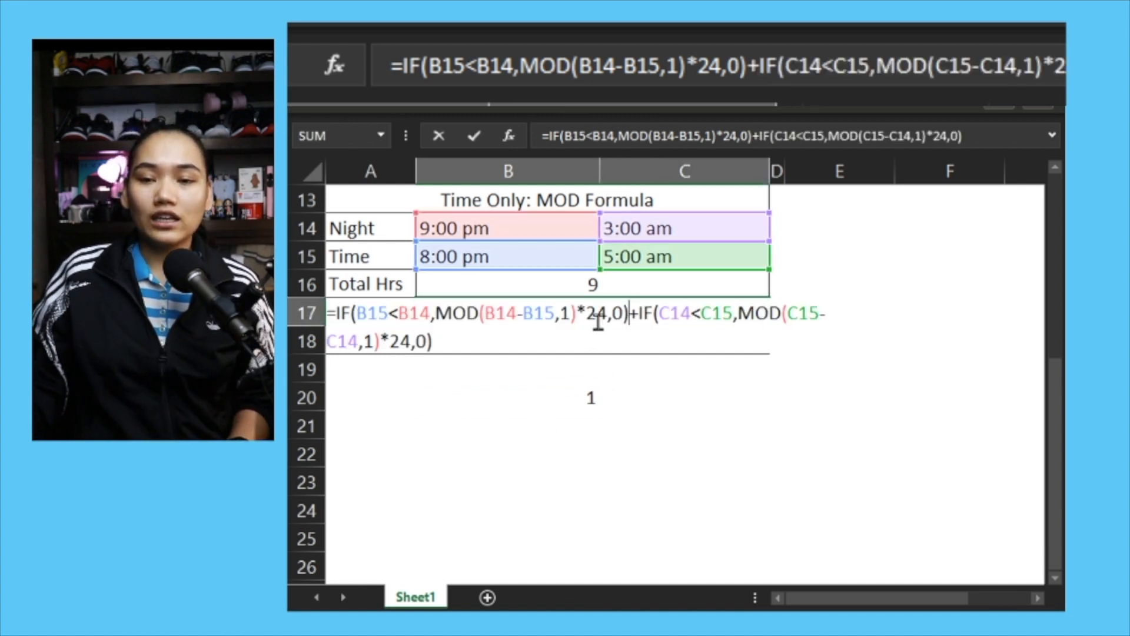
left_click_drag(631, 314, 433, 341)
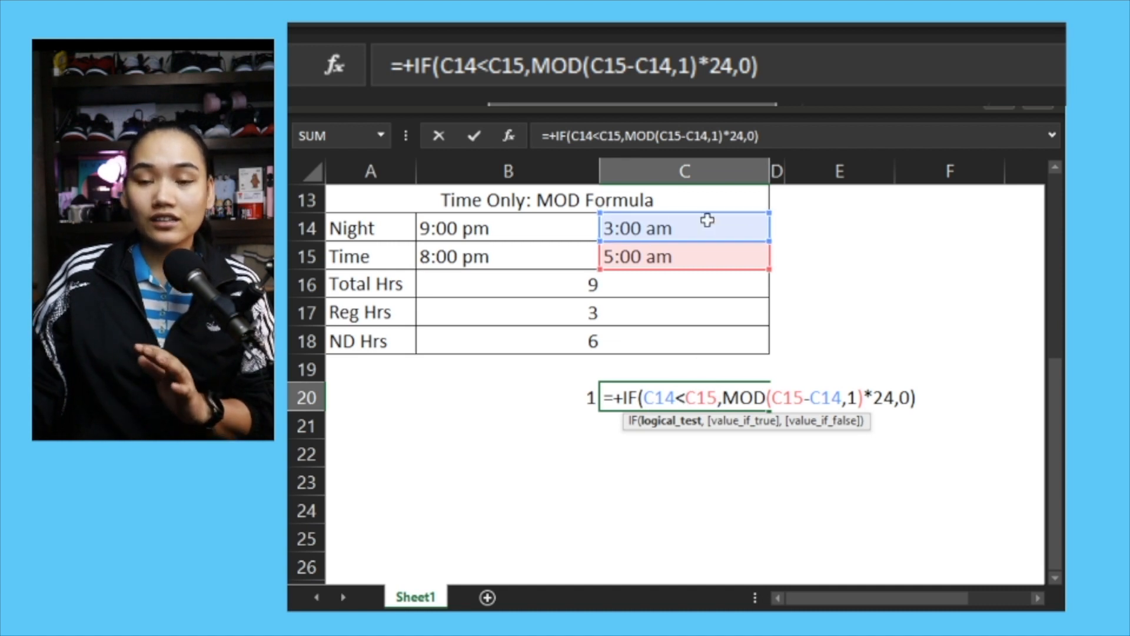
mouse_move(660, 234)
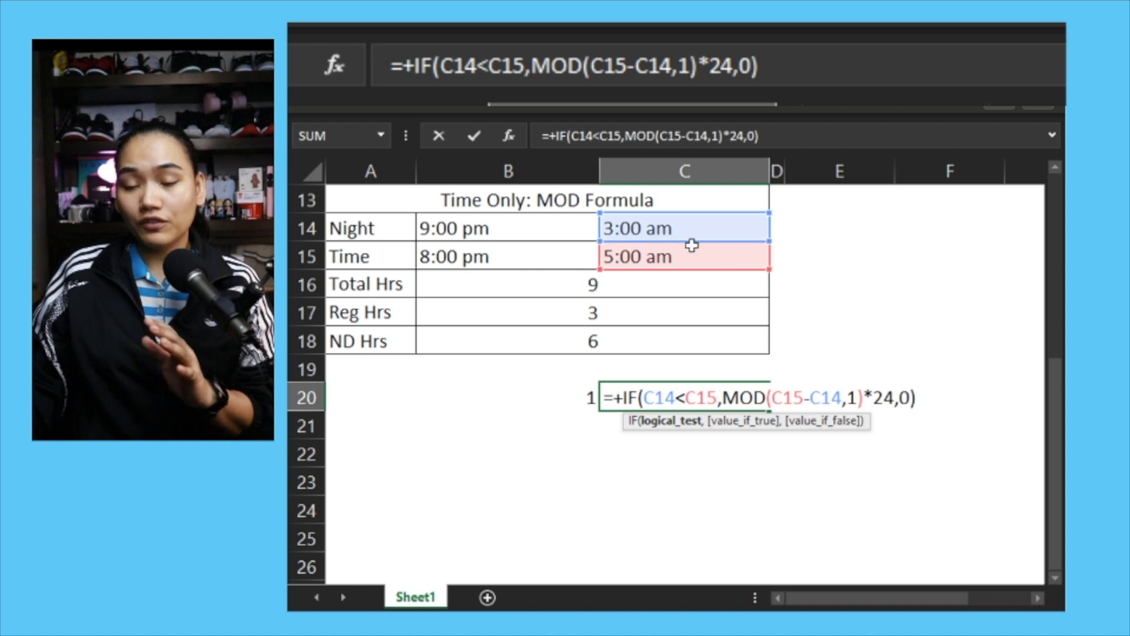
mouse_move(877, 413)
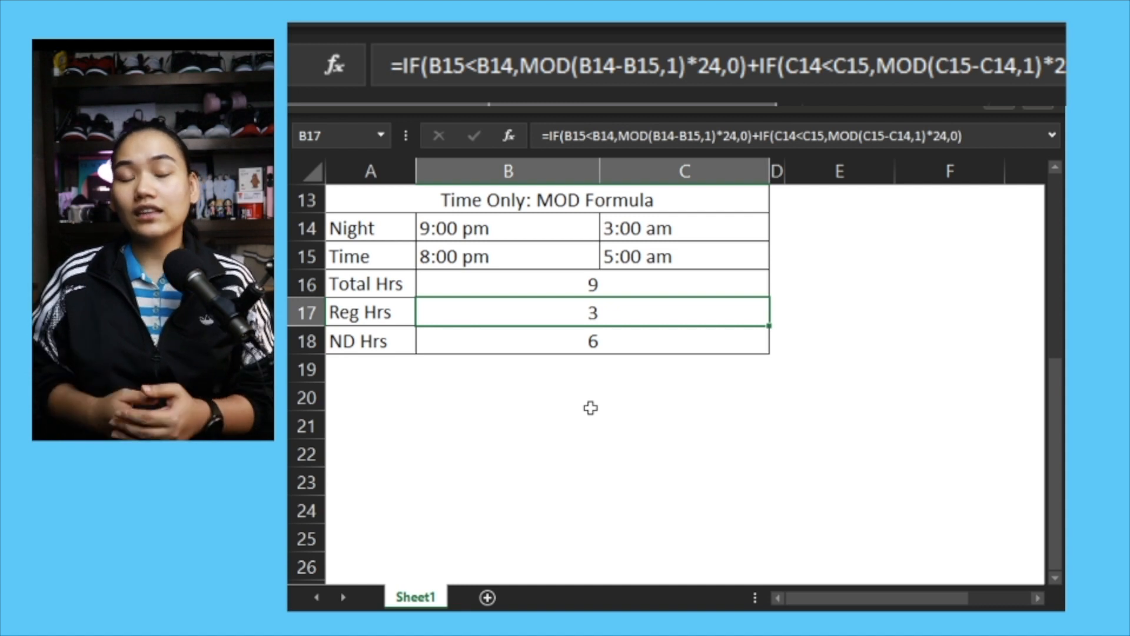
- Clear row 20 and type =MOD(C15-B15,1)*24 into B20
left_click(591, 340)
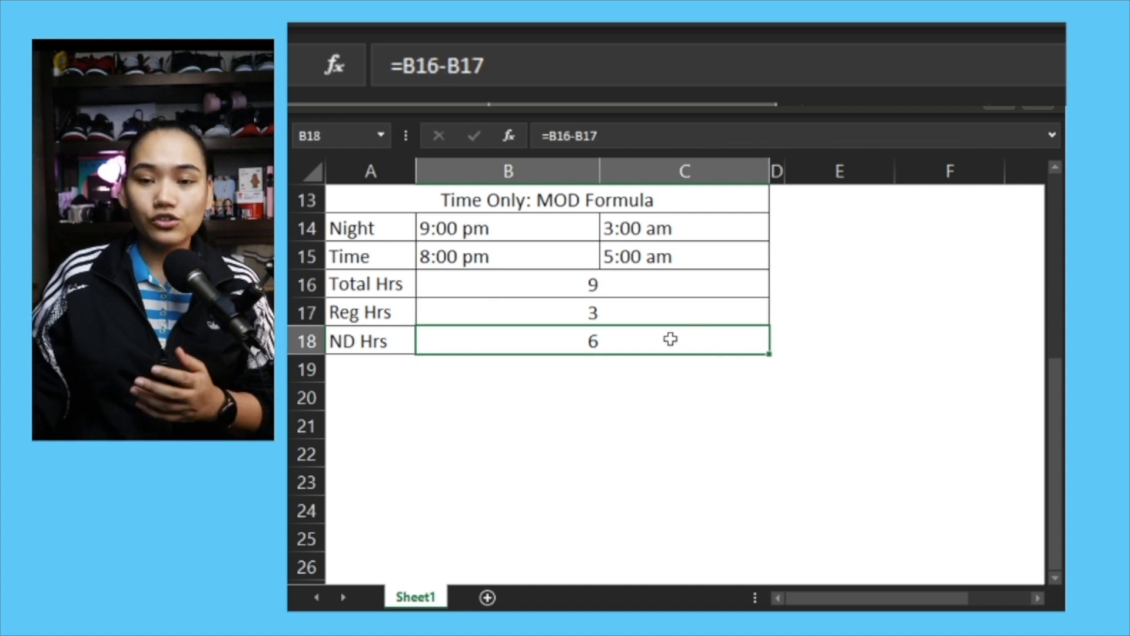
mouse_move(609, 310)
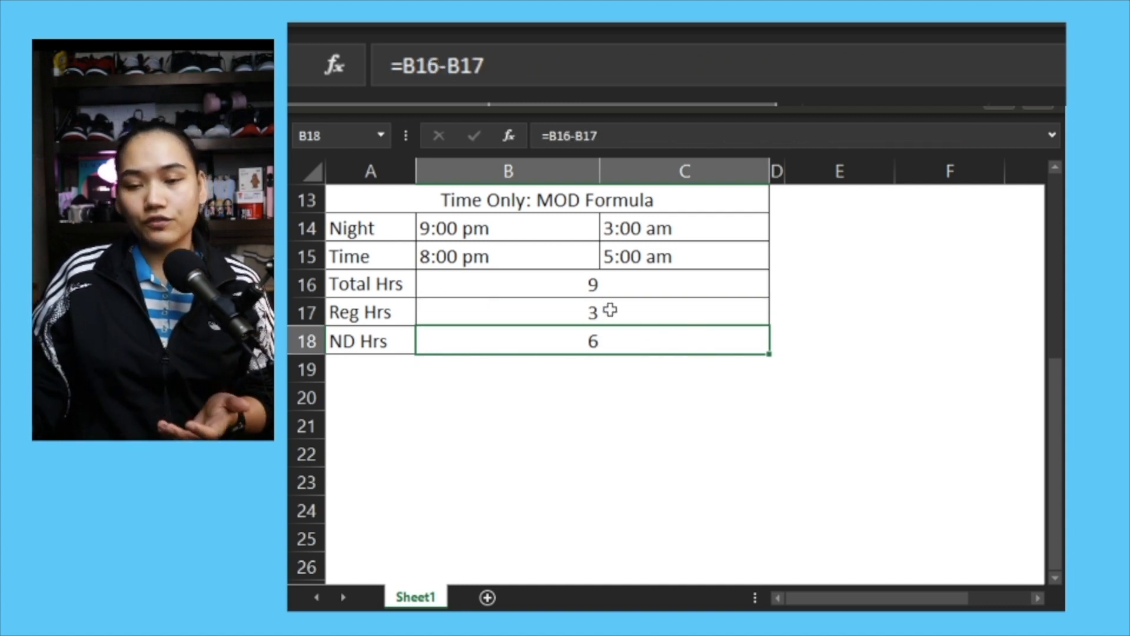
left_click(507, 396)
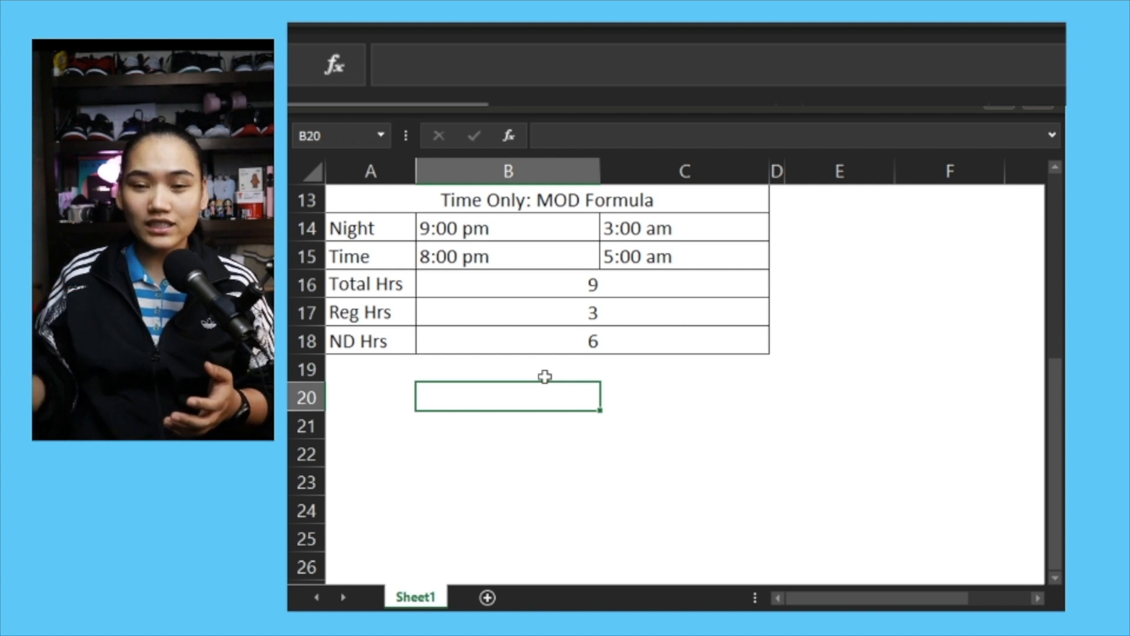
type("=MOD(C15-B15,1)*24")
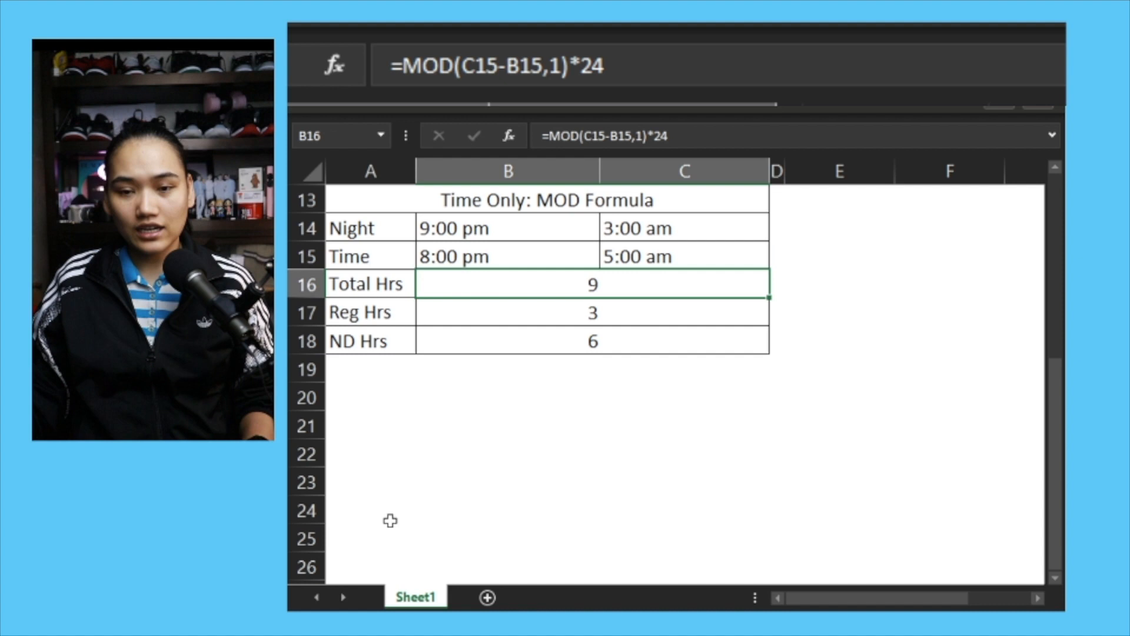
type("=MOD(C15-B15,1)*24")
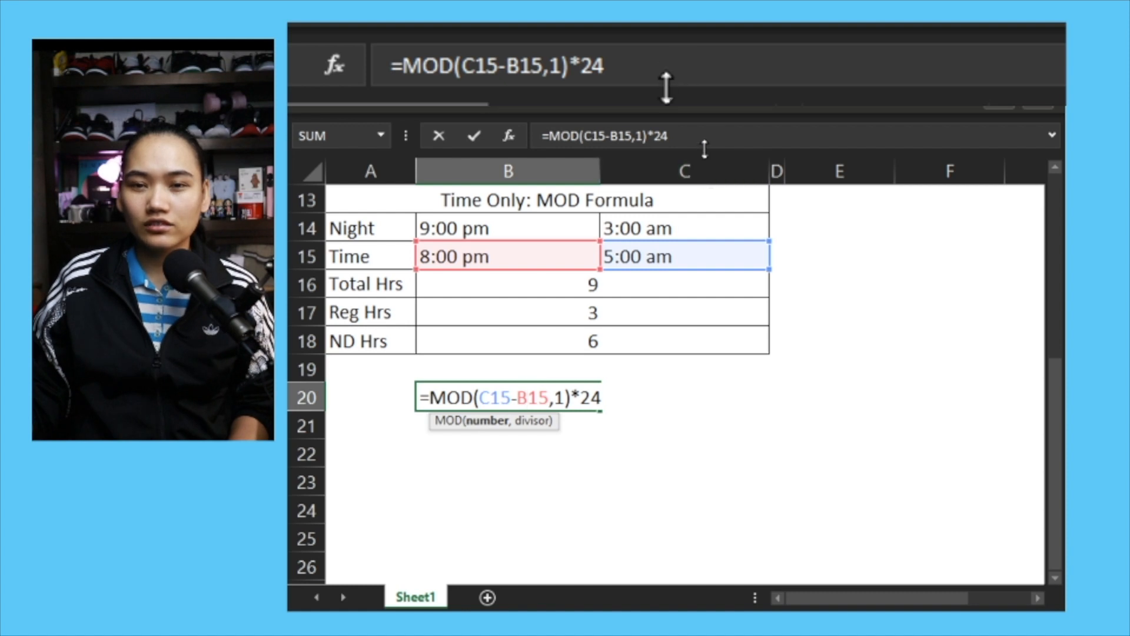
- Wrap the MOD part in parentheses and subtract both IF regular-hour terms in B20
type(")")
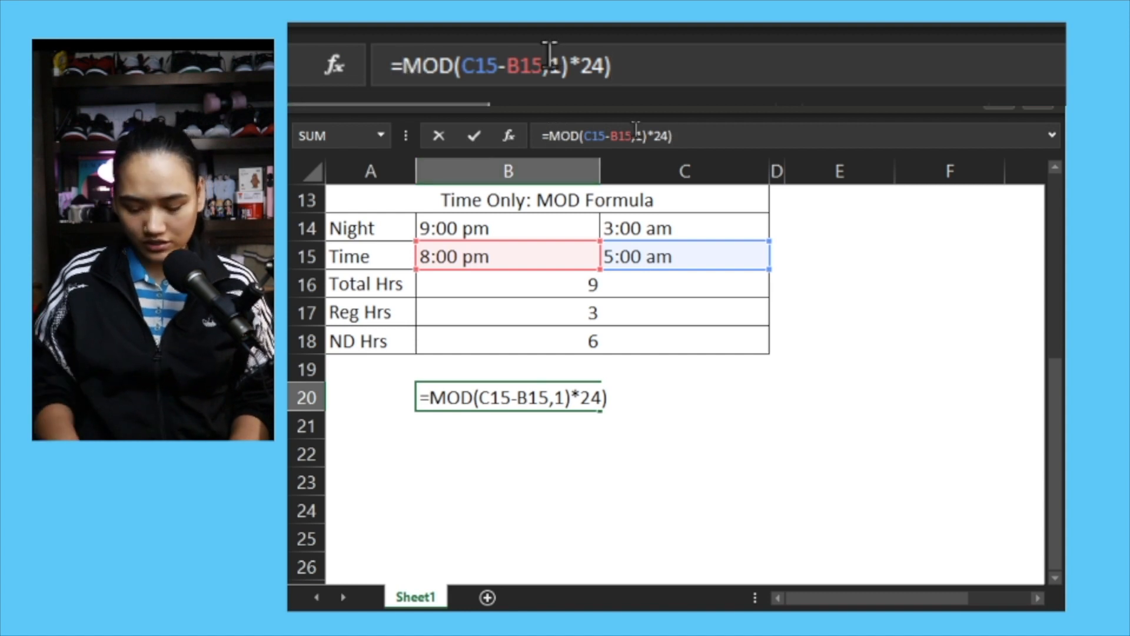
type("(")
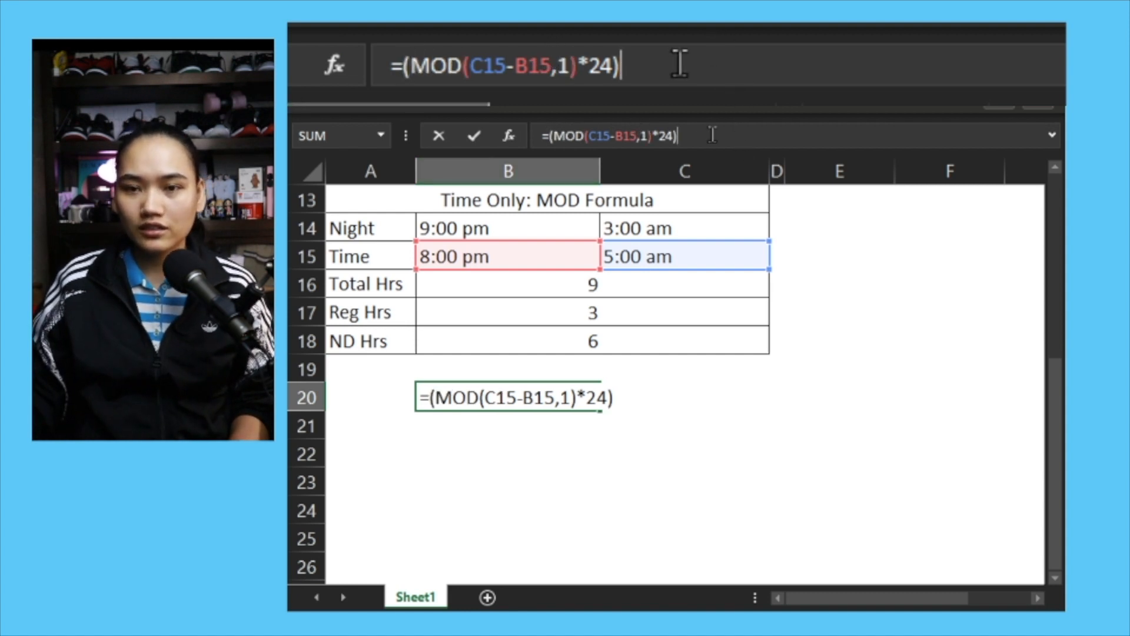
type("-=IF(B15<B14,MOD(B14-B15,1)*24,0)+IF(C14<C15,MOD(C15-C14,1)*24,0)")
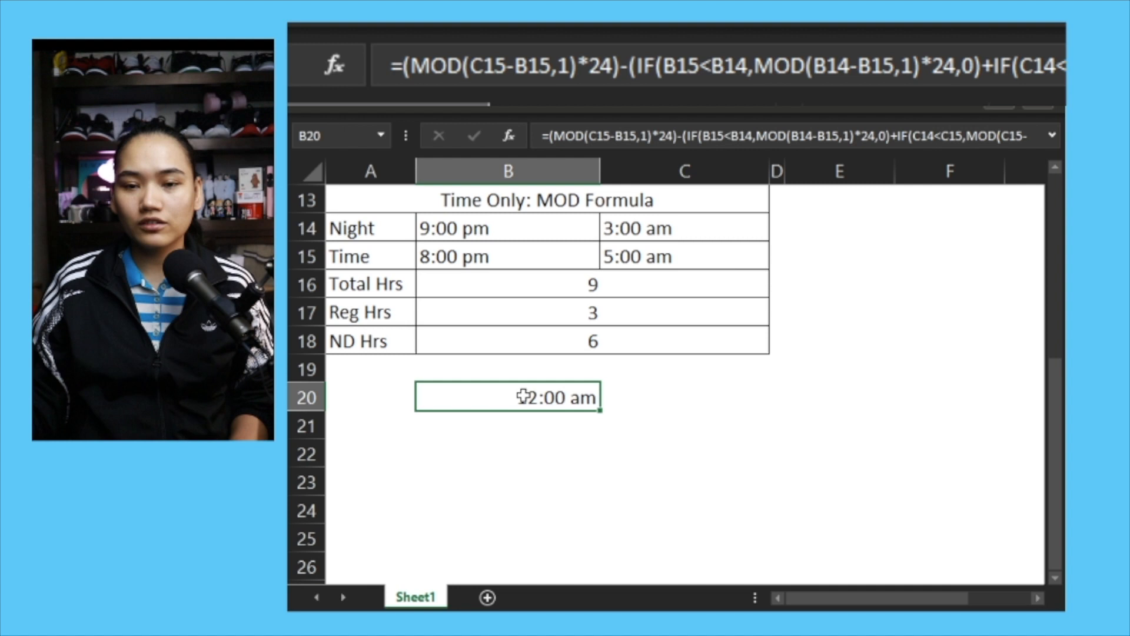
- Apply the General number format to B20 so it shows 6 hours
right_click(508, 396)
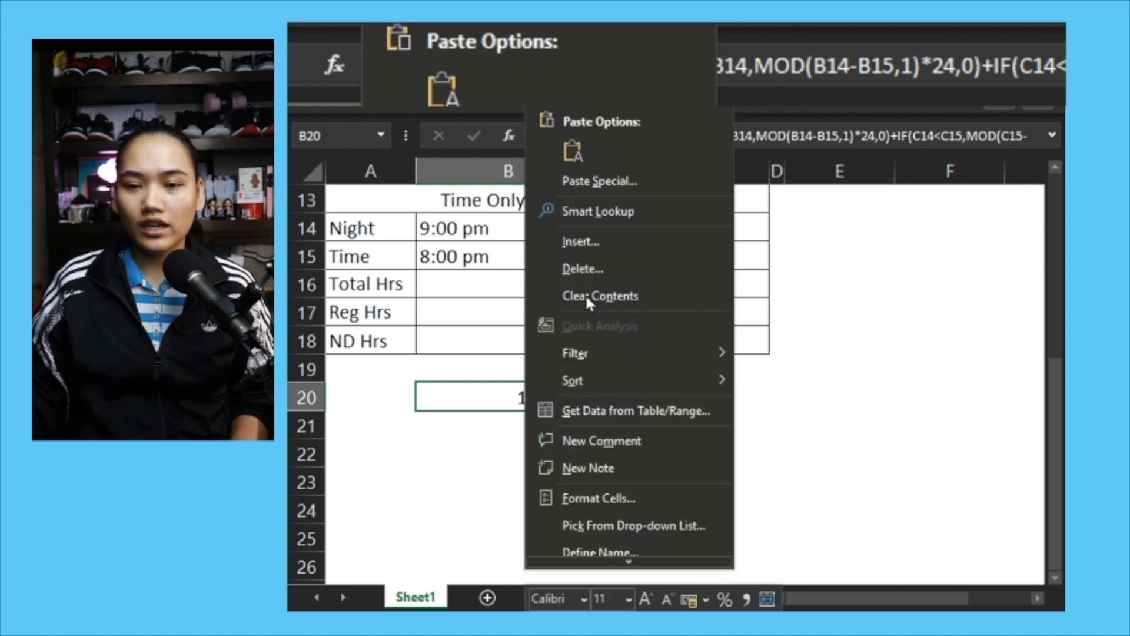
left_click(597, 497)
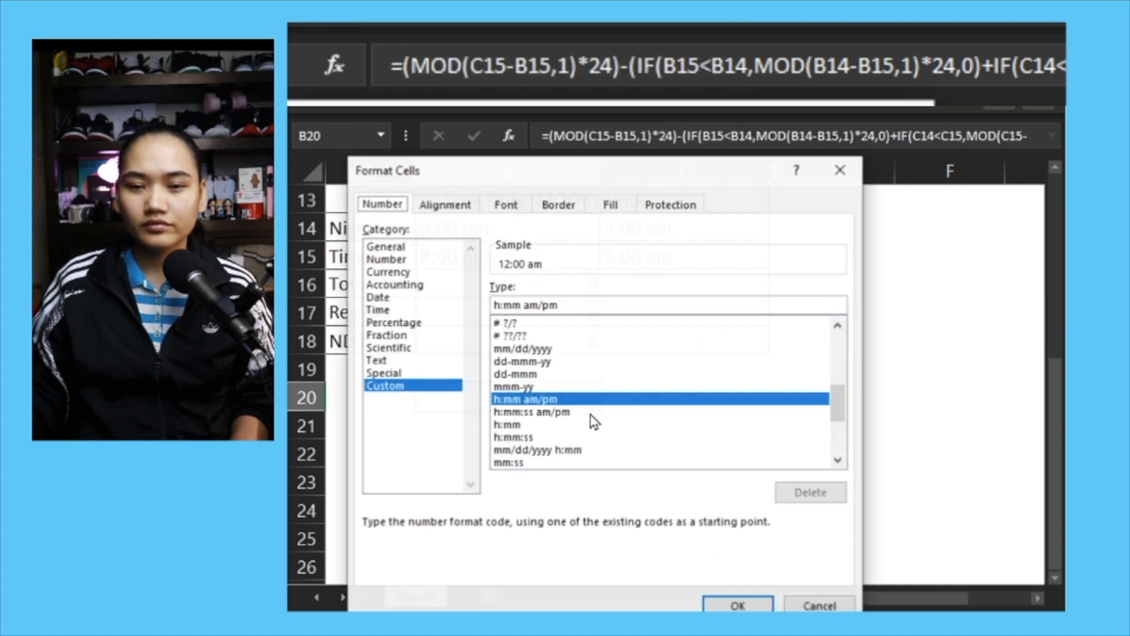
left_click(385, 246)
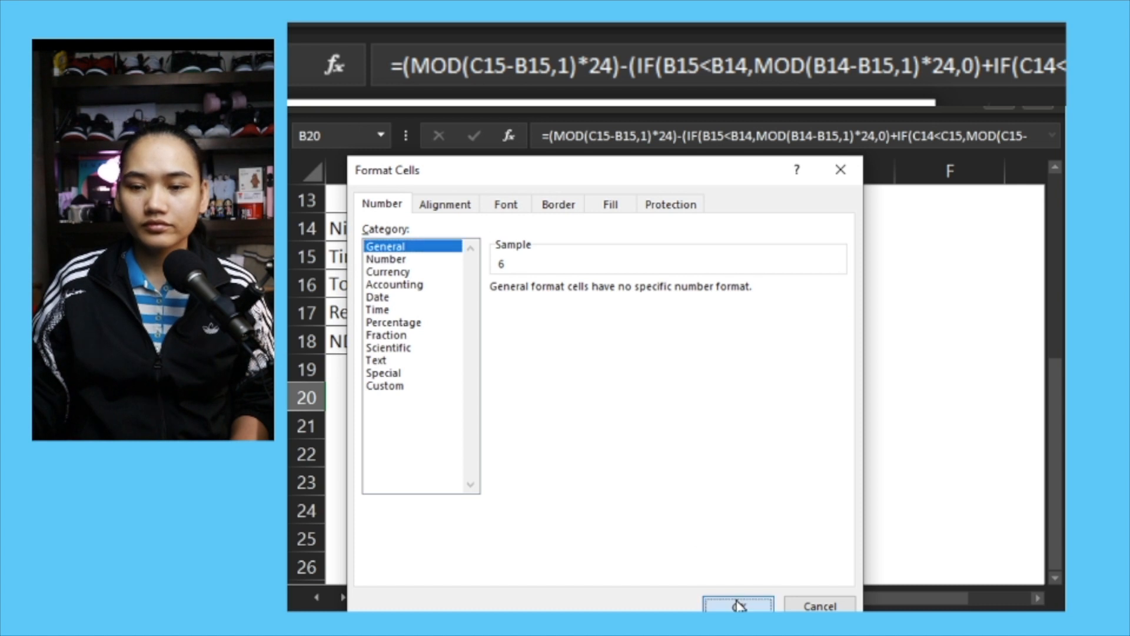
left_click(737, 606)
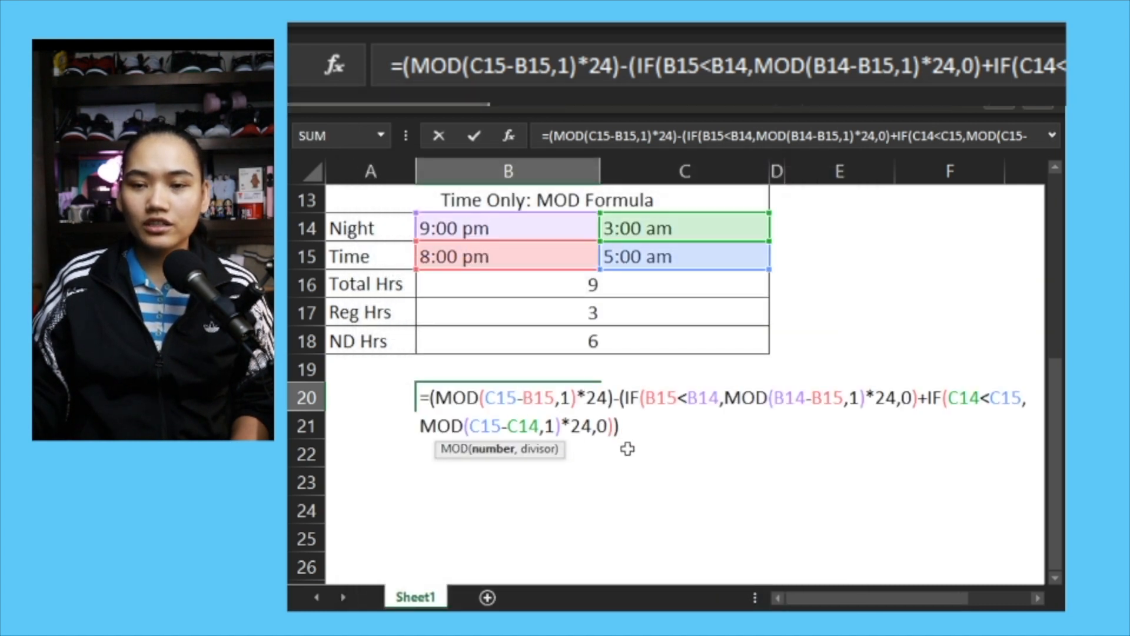
mouse_move(544, 474)
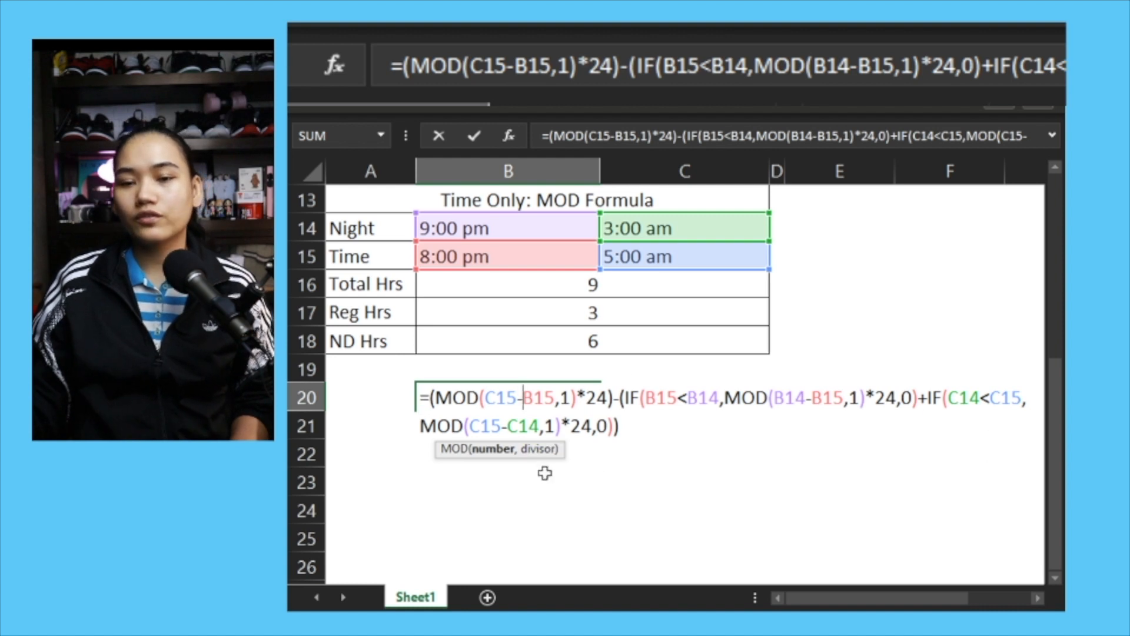